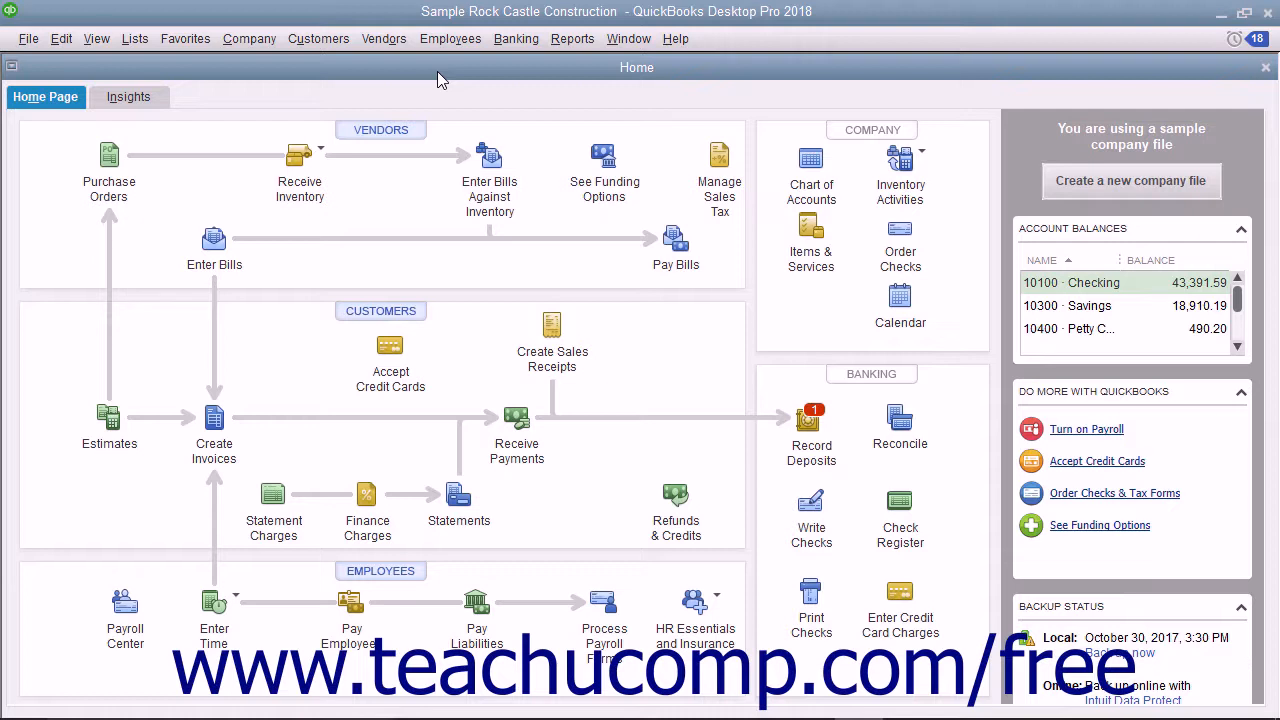
mouse_move(375, 82)
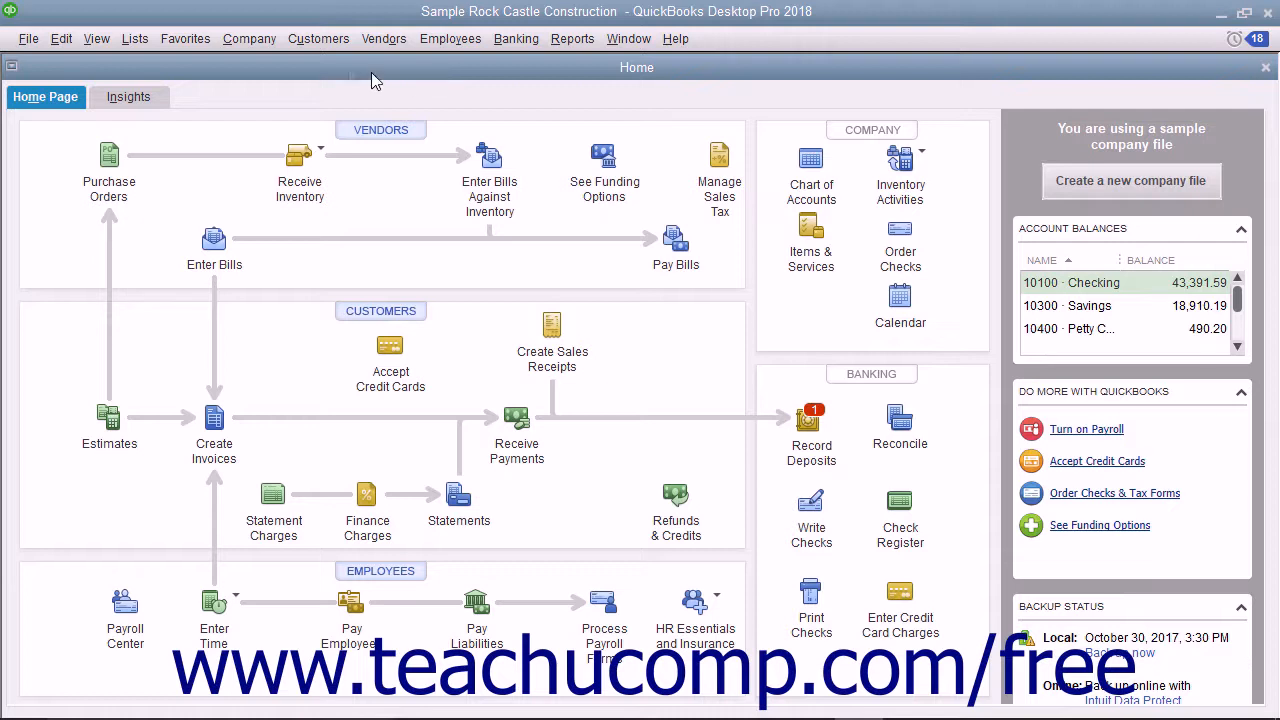
Open the Customers menu to reveal the Lead Center command.
click(318, 38)
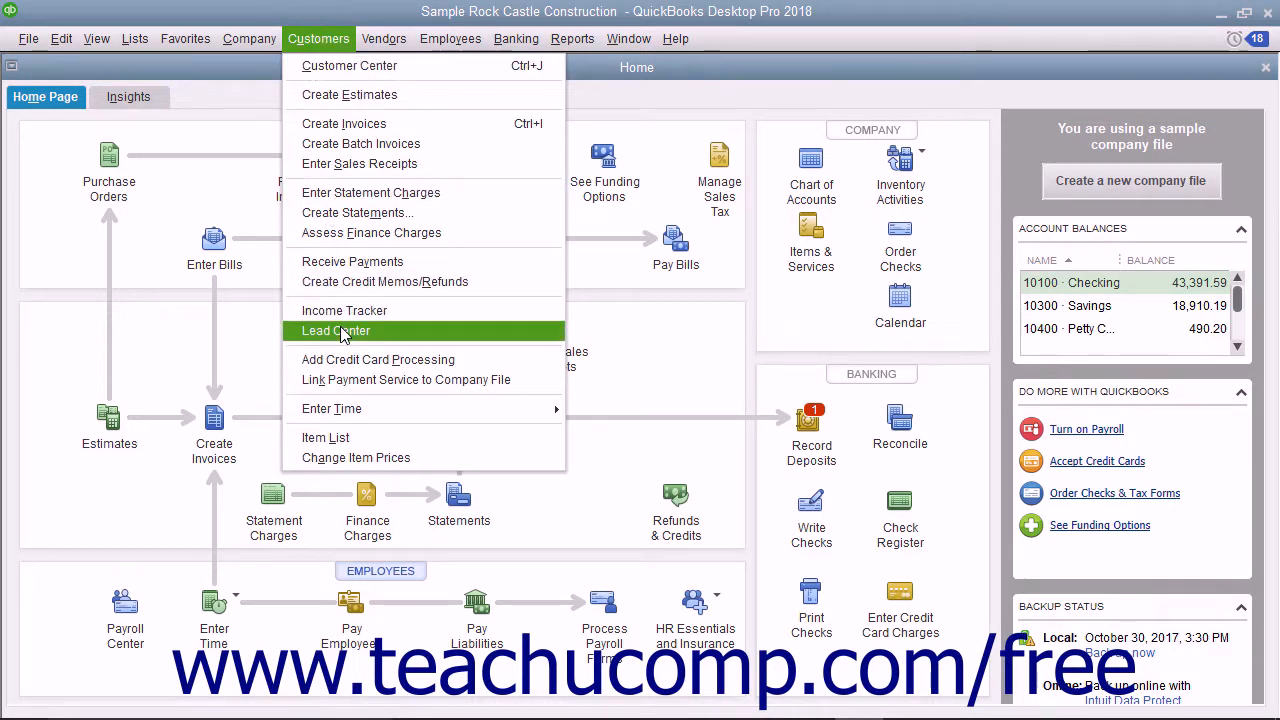
Browse the Waymouth Co. and Johnson's Freezer Co. leads, reviewing Johnson's notes, contacts and to-do's.
click(335, 331)
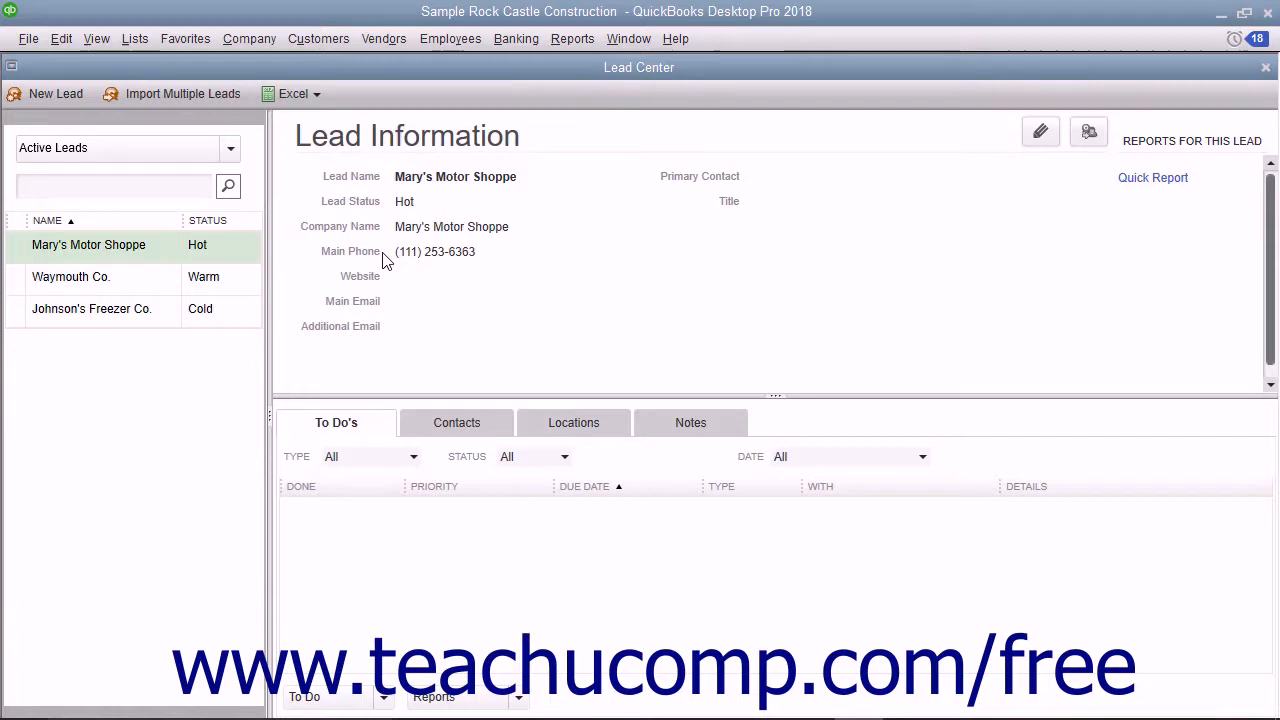
mouse_move(165, 353)
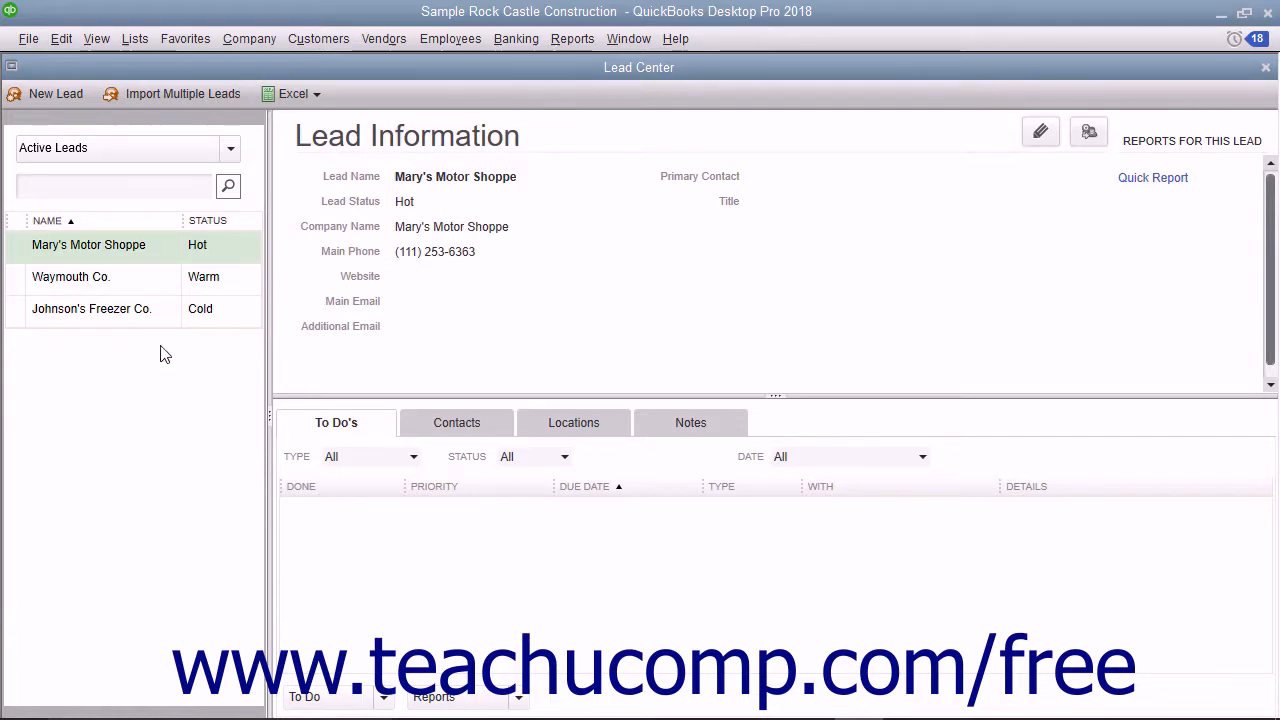
click(71, 277)
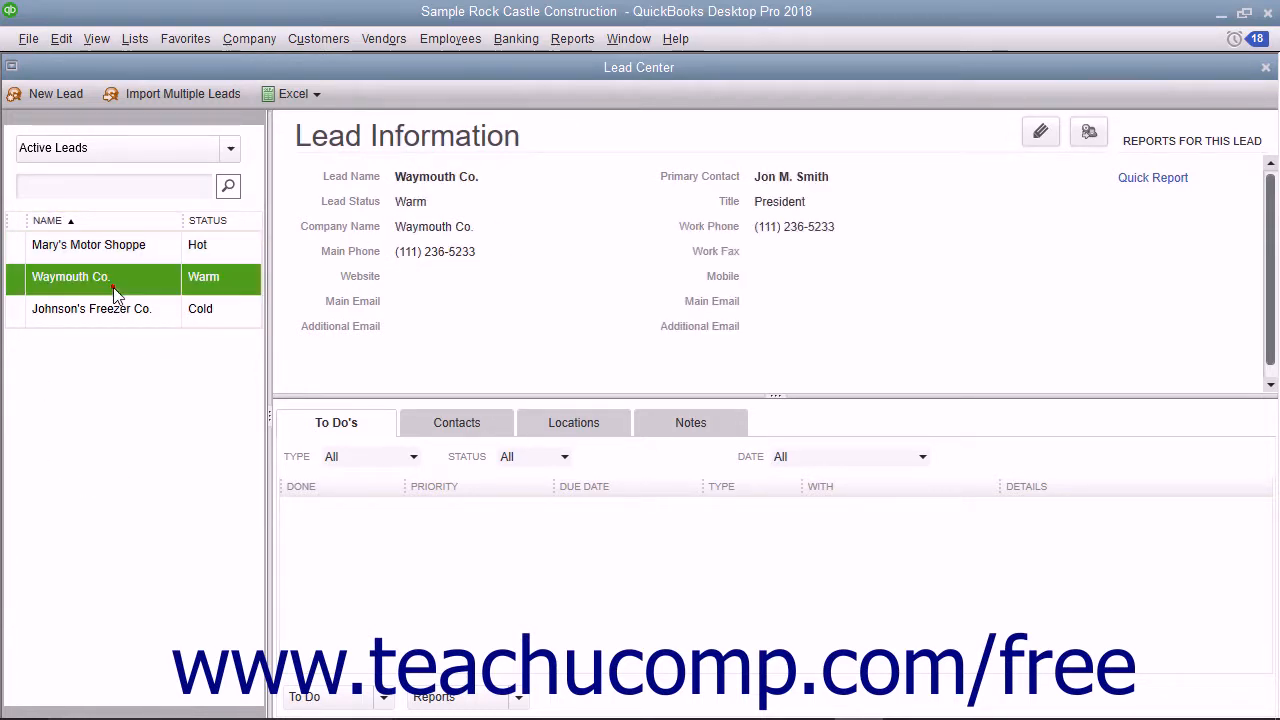
click(91, 308)
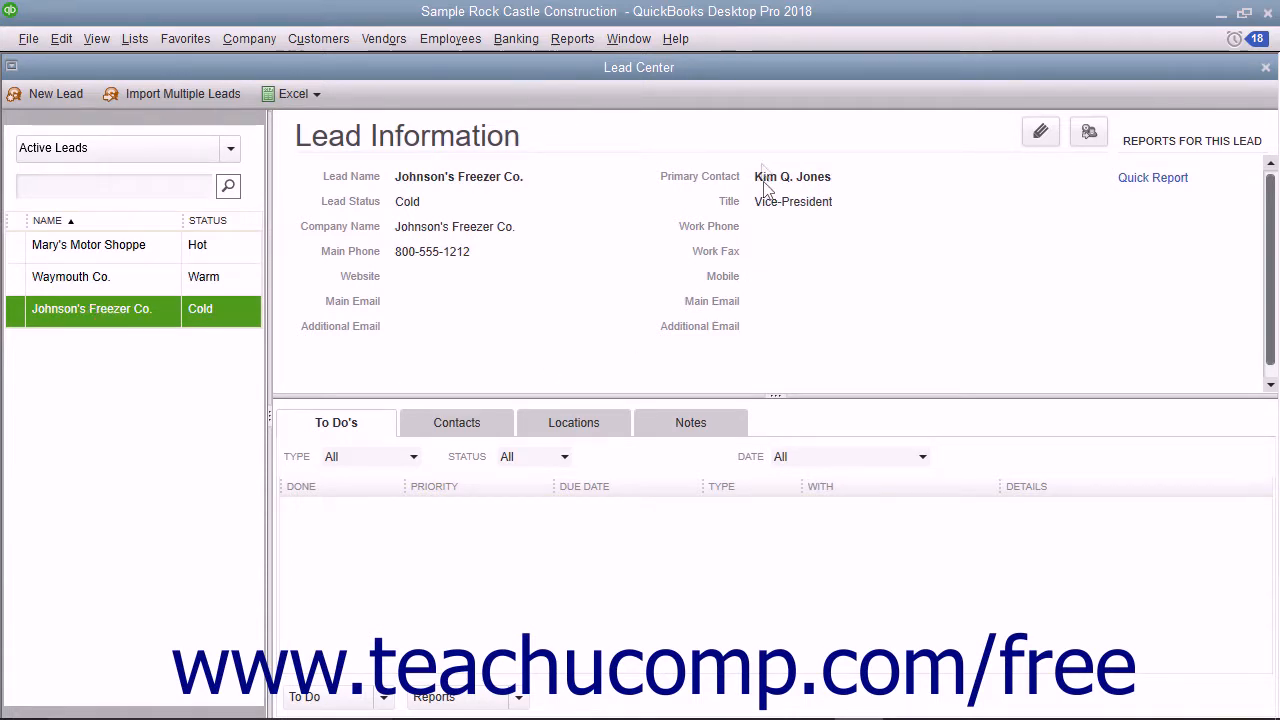
mouse_move(575, 238)
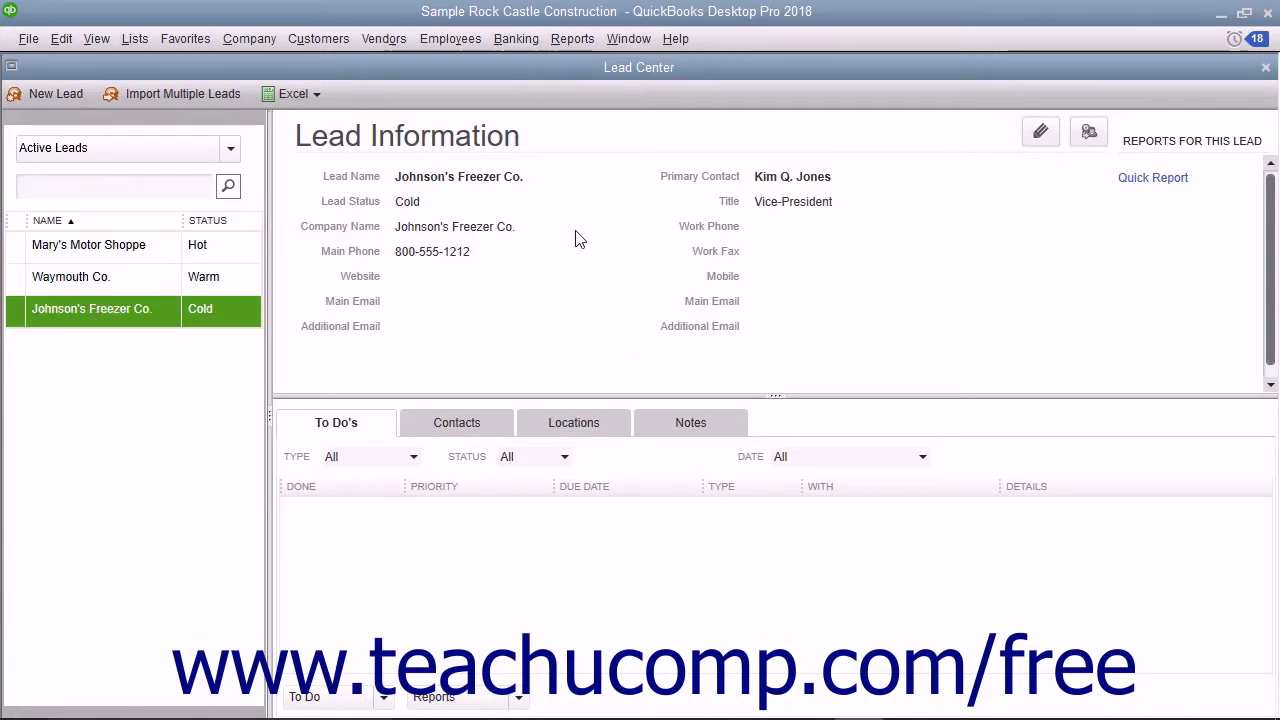
mouse_move(573, 422)
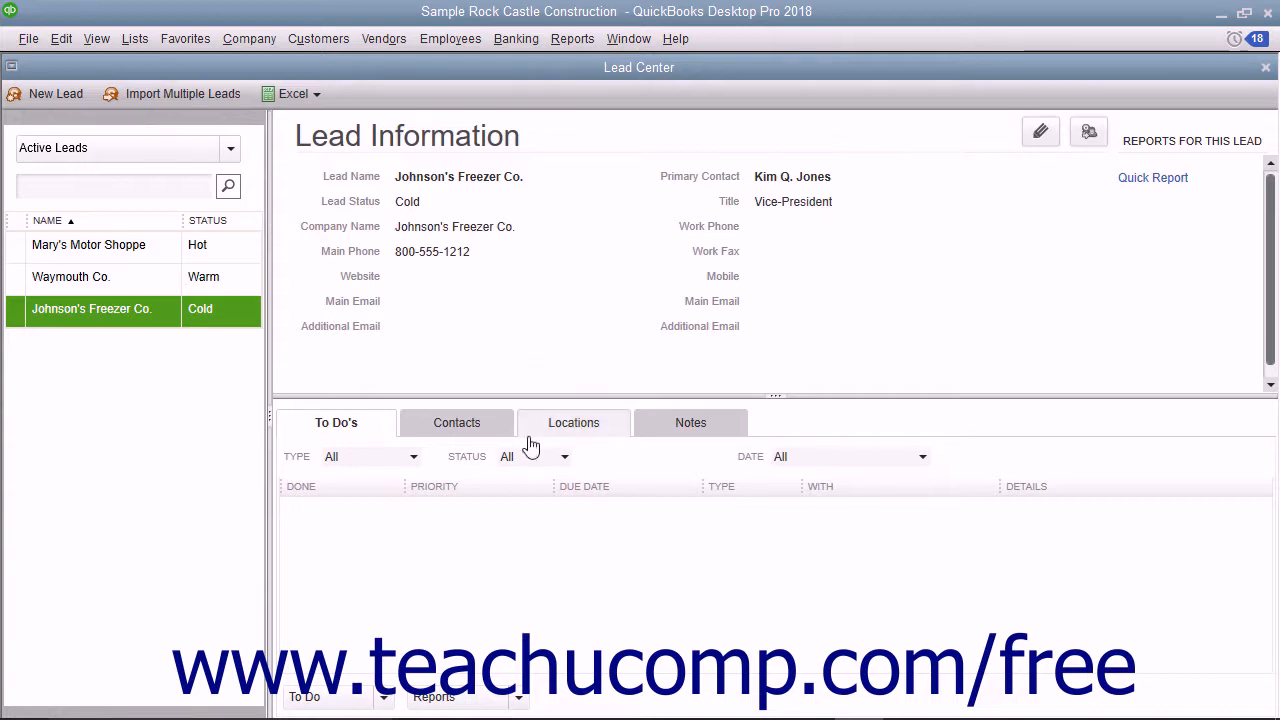
mouse_move(365, 435)
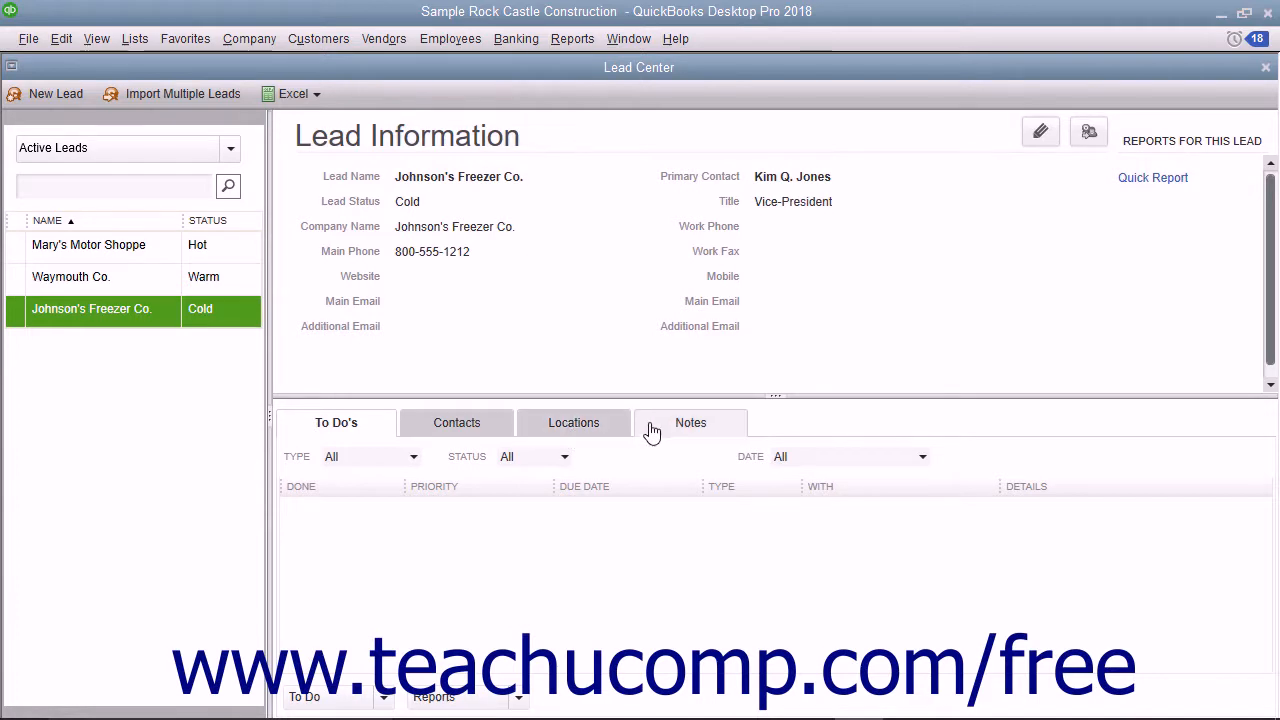
click(690, 422)
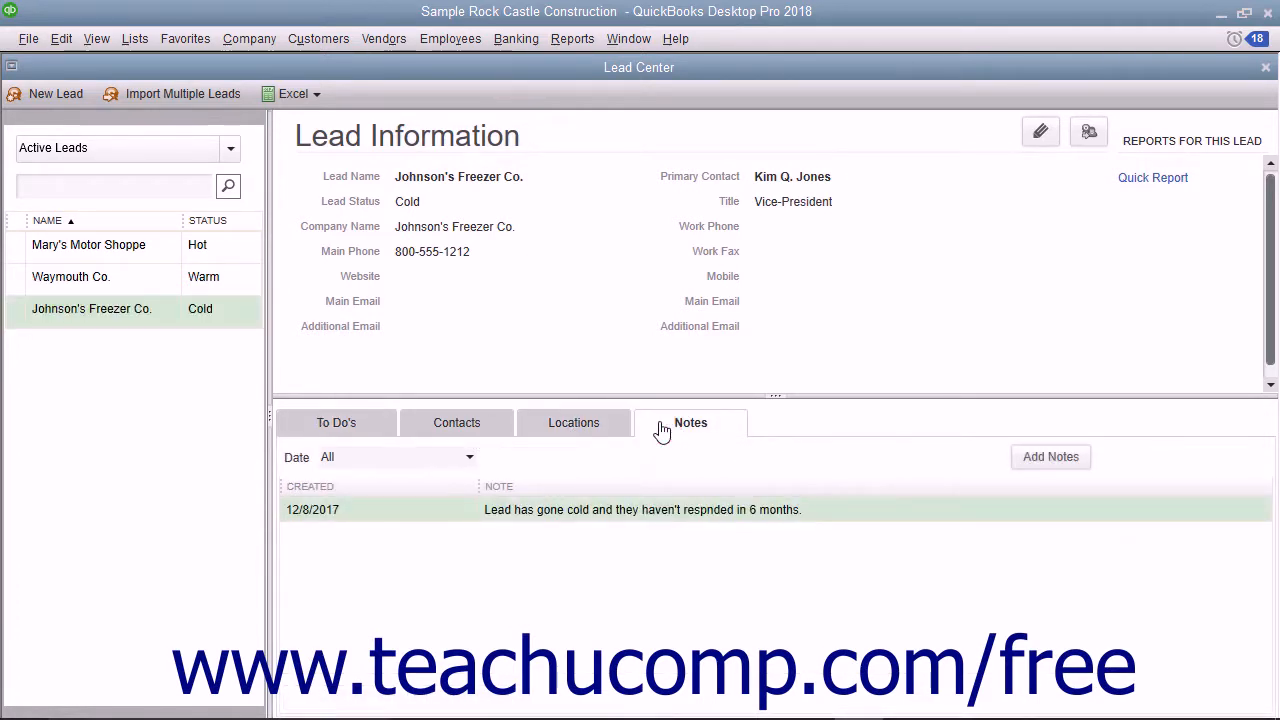
mouse_move(574, 422)
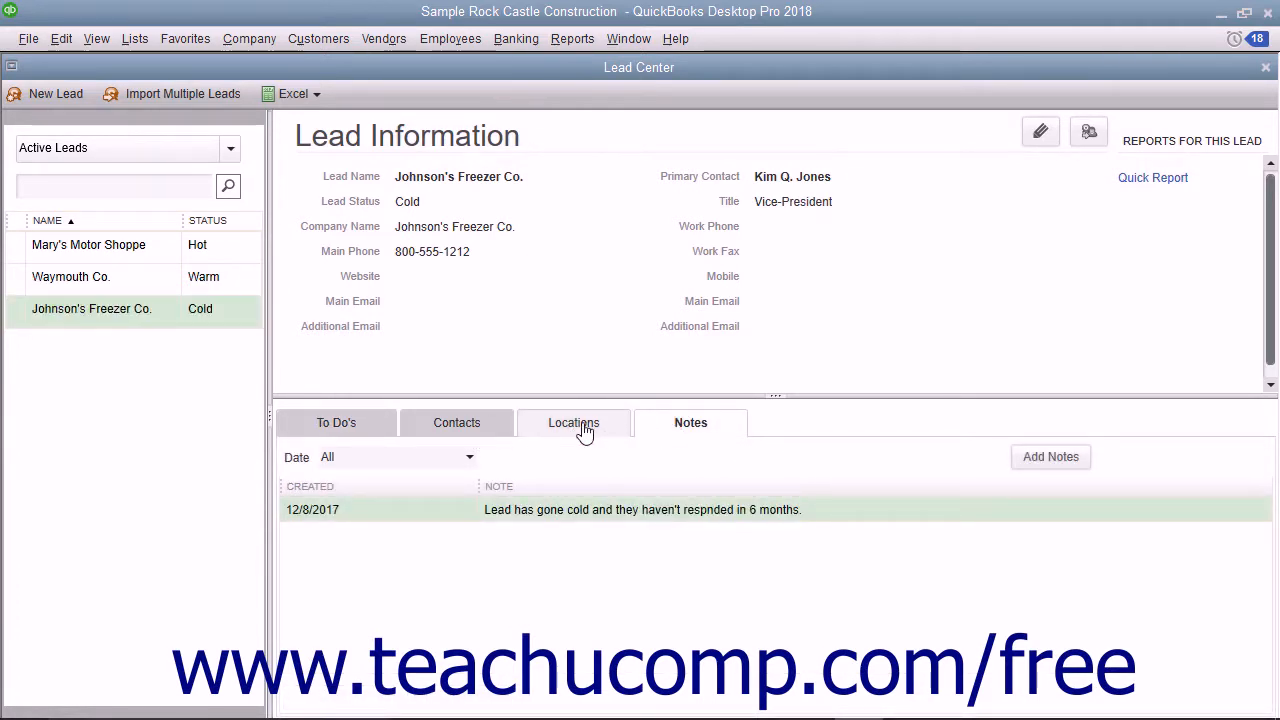
click(456, 422)
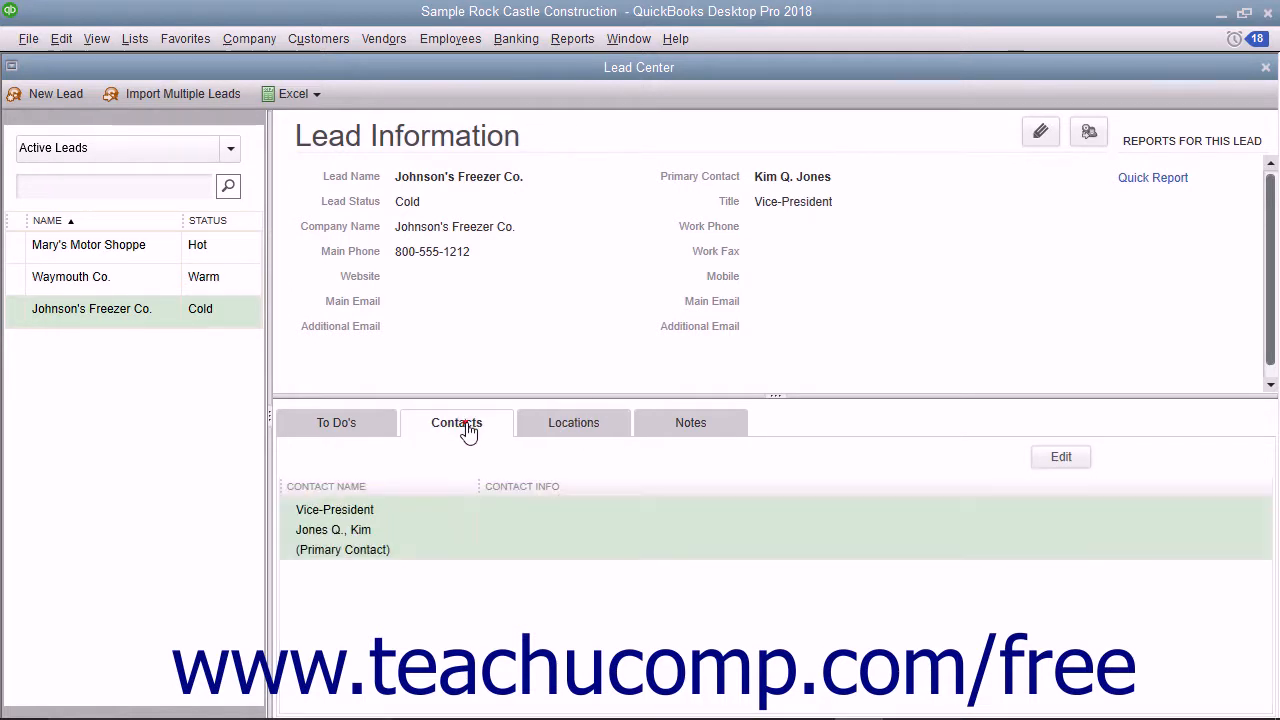
click(336, 422)
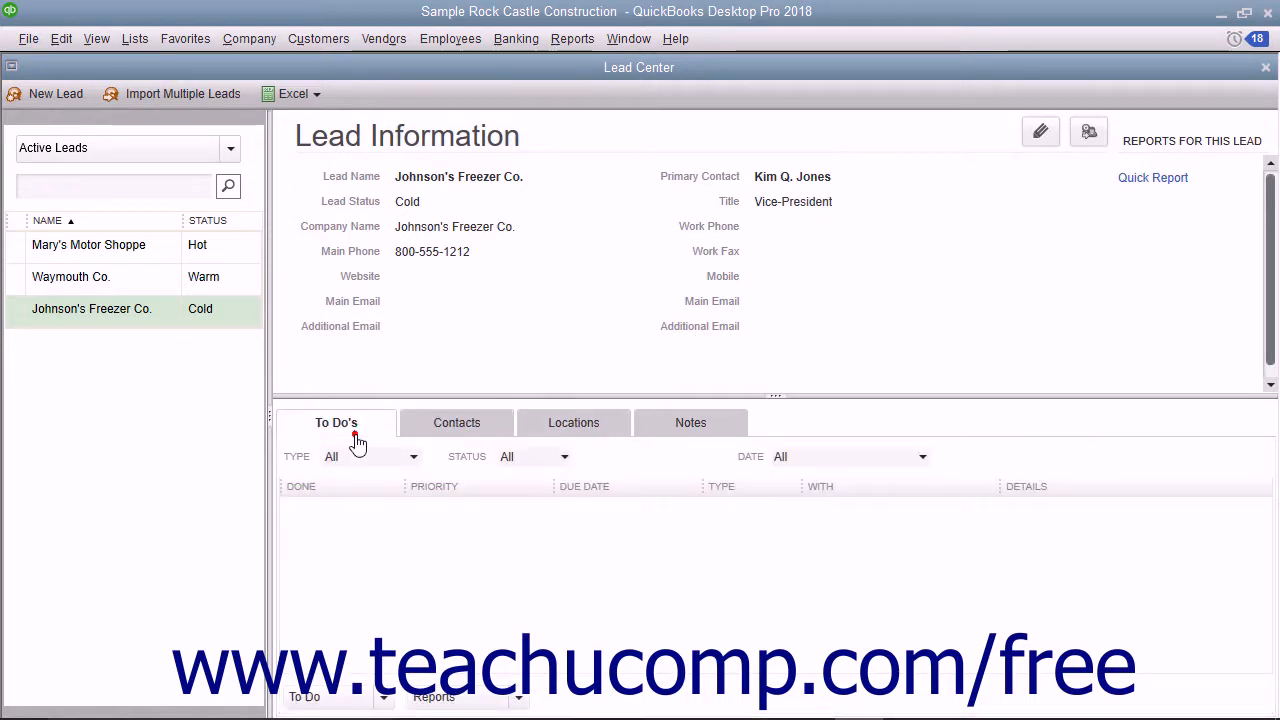
mouse_move(356, 440)
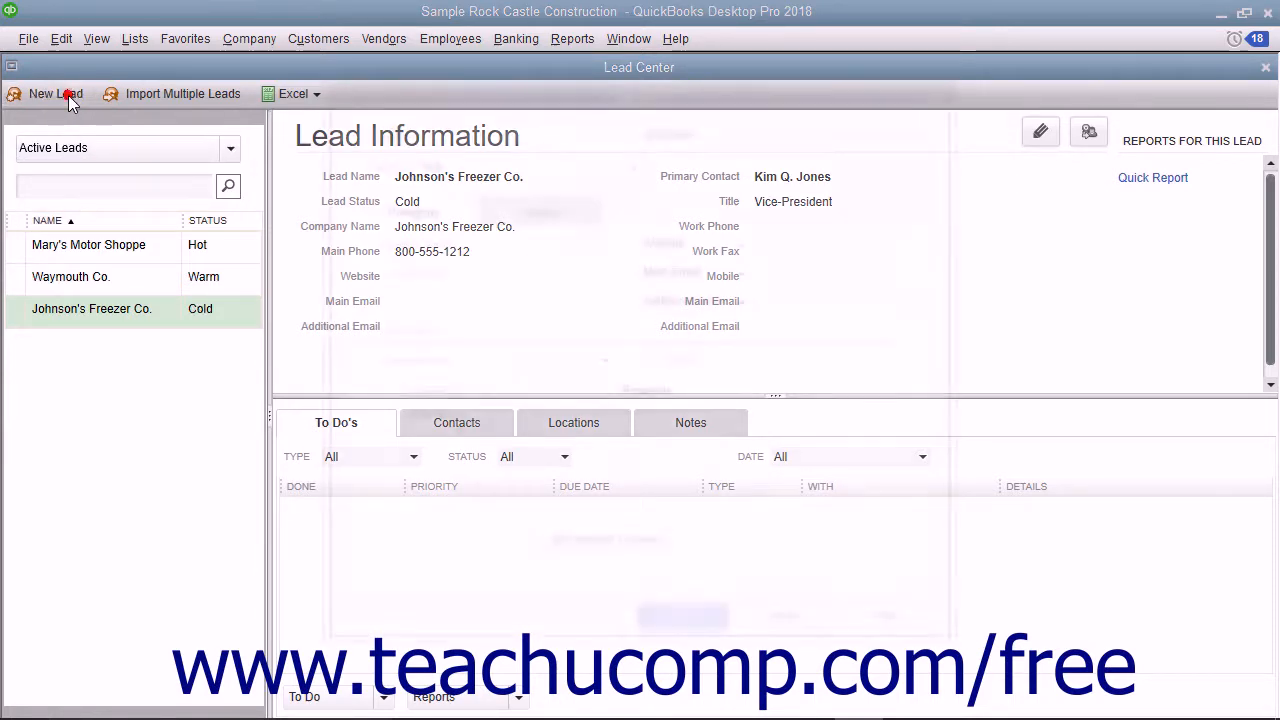
Start a new lead named Mona's Muffin Shop with status Warm.
click(55, 93)
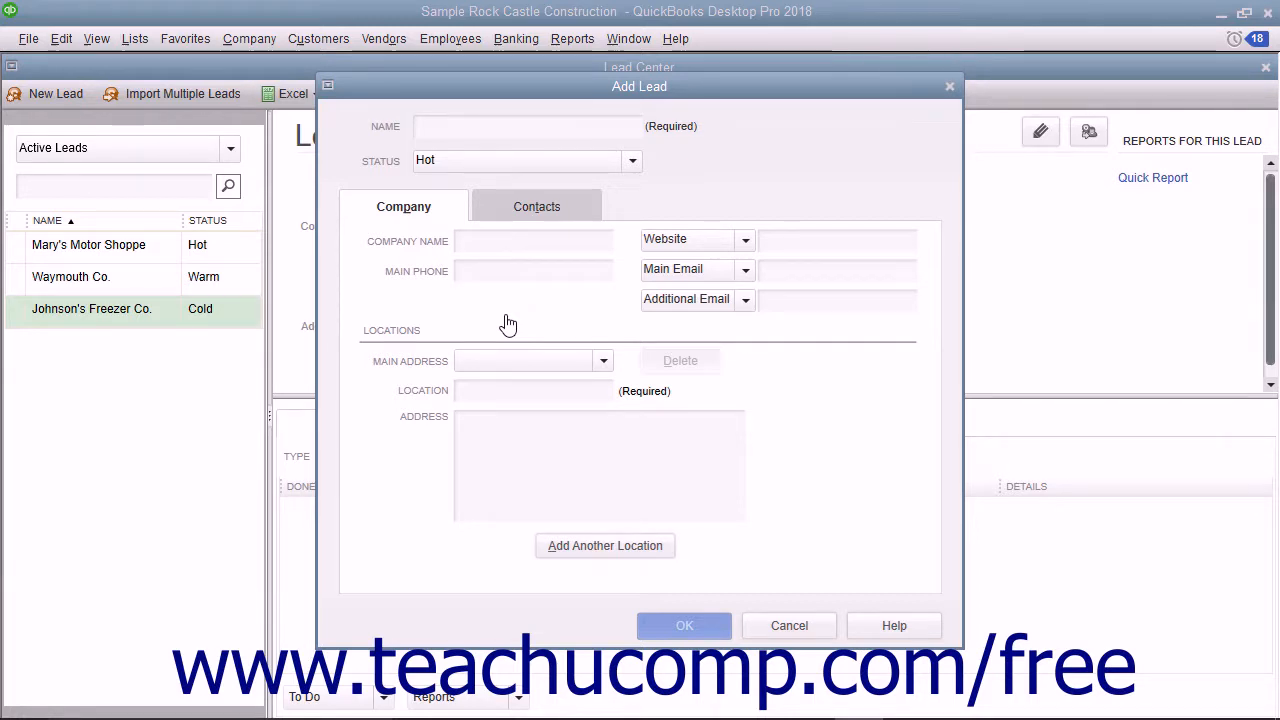
click(527, 126)
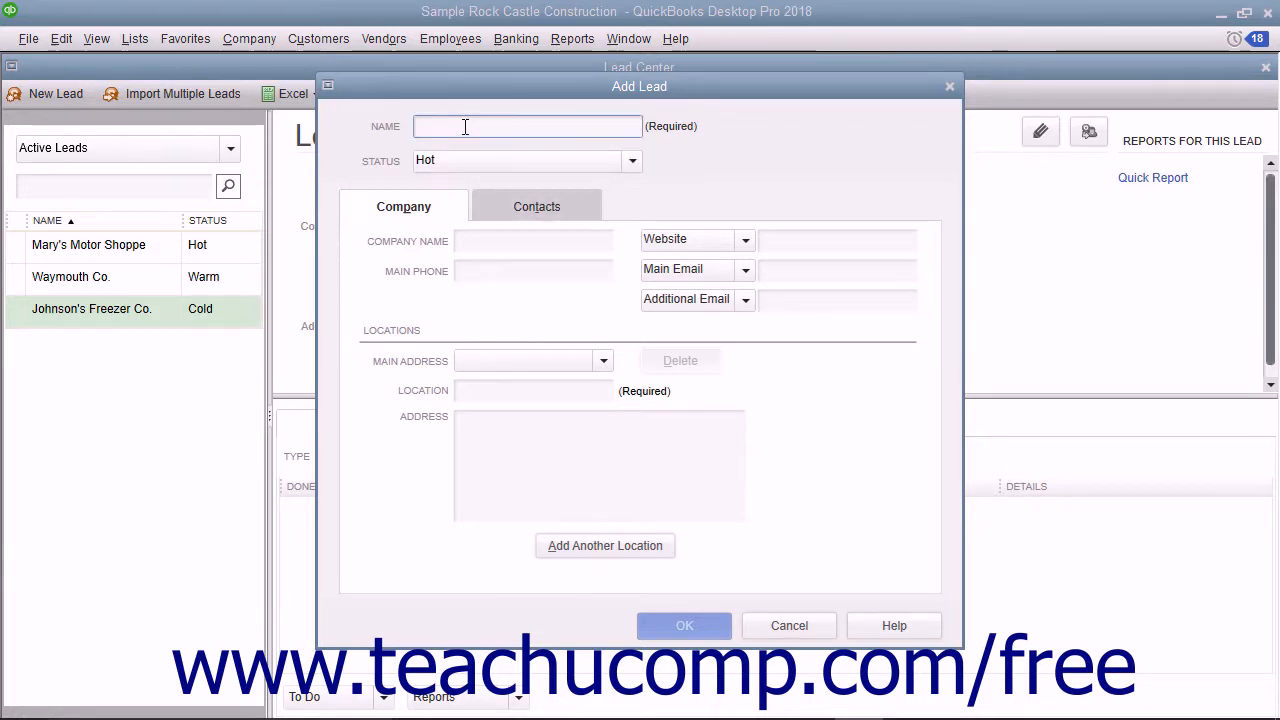
text(Mona's Muffin Shop)
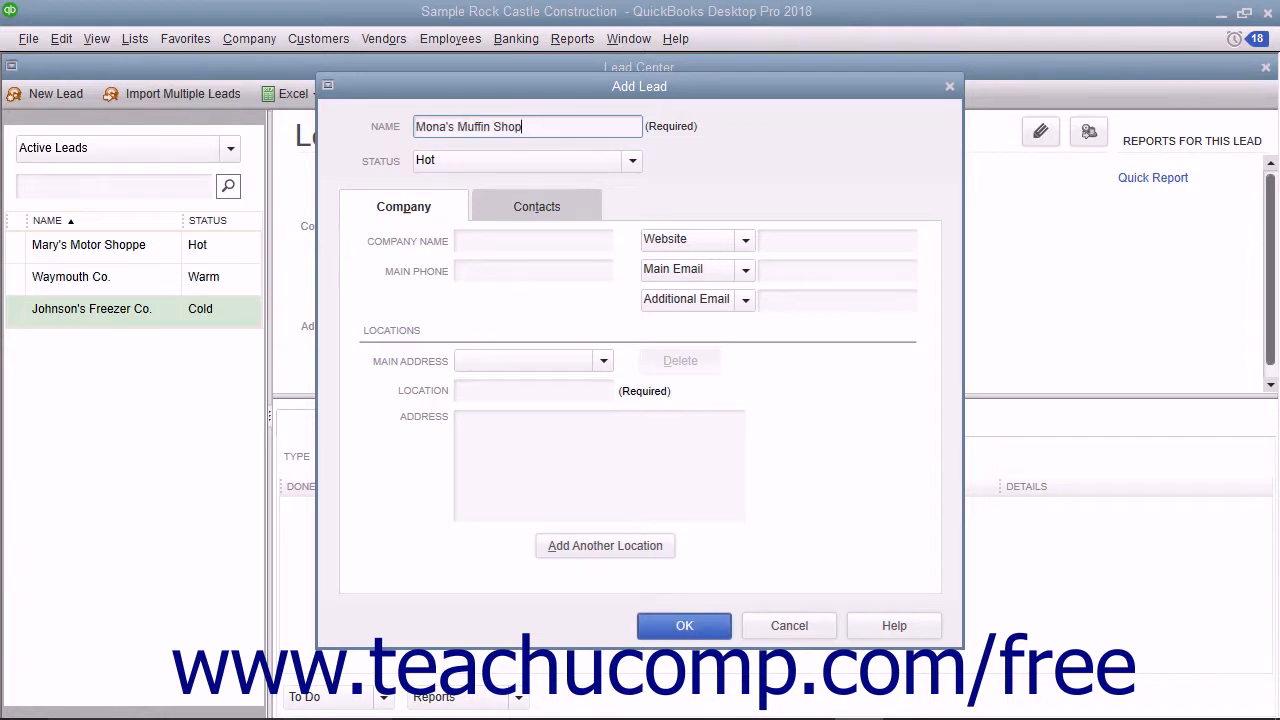
click(631, 160)
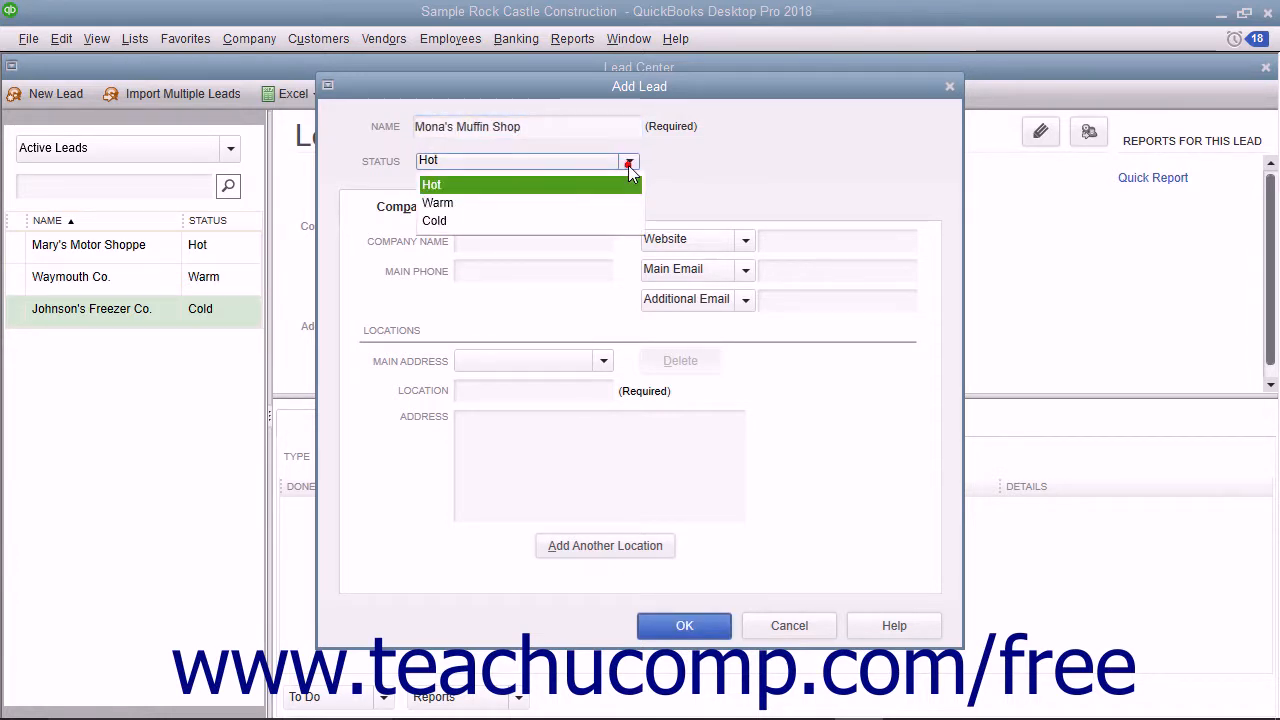
click(437, 202)
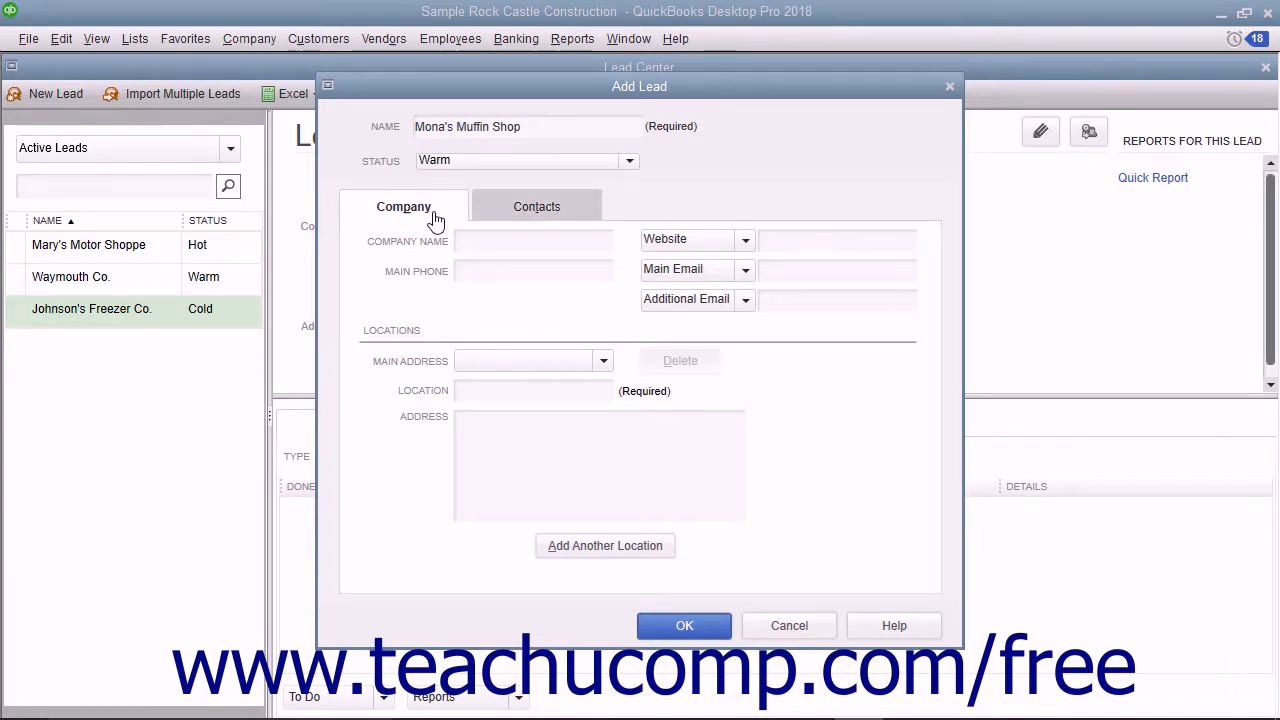
click(533, 240)
text(888-555-7575)
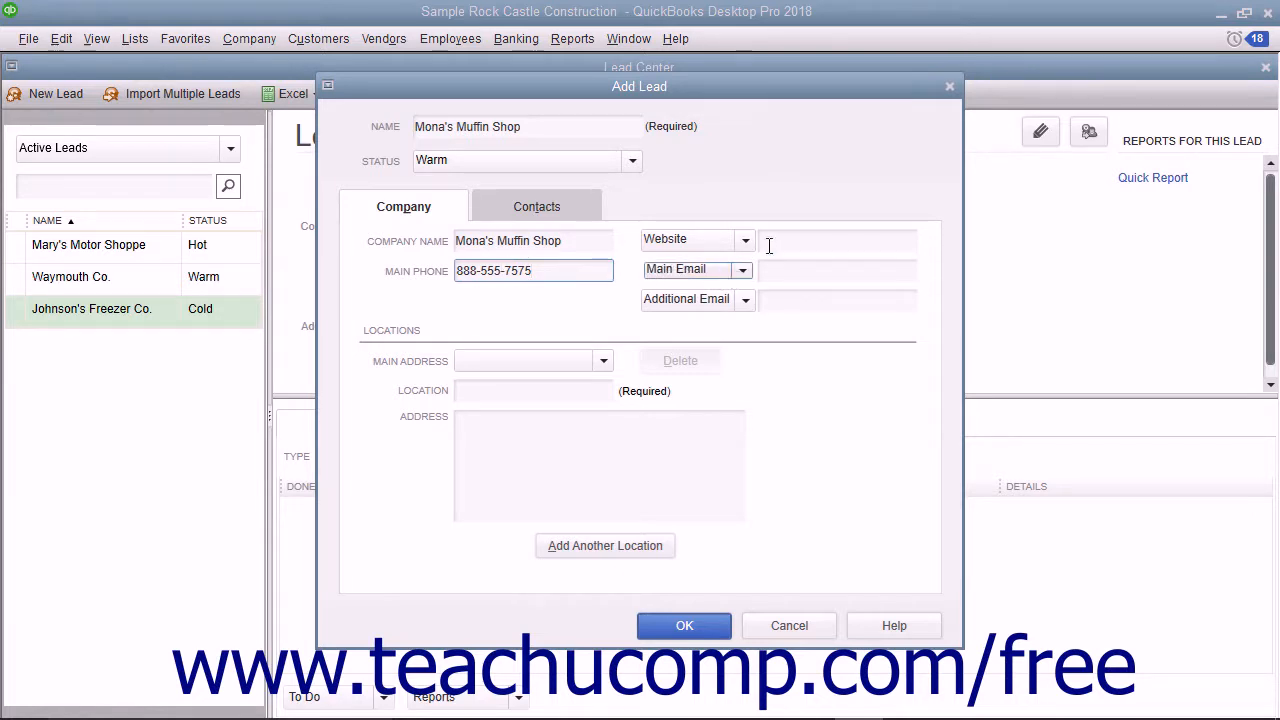
click(837, 239)
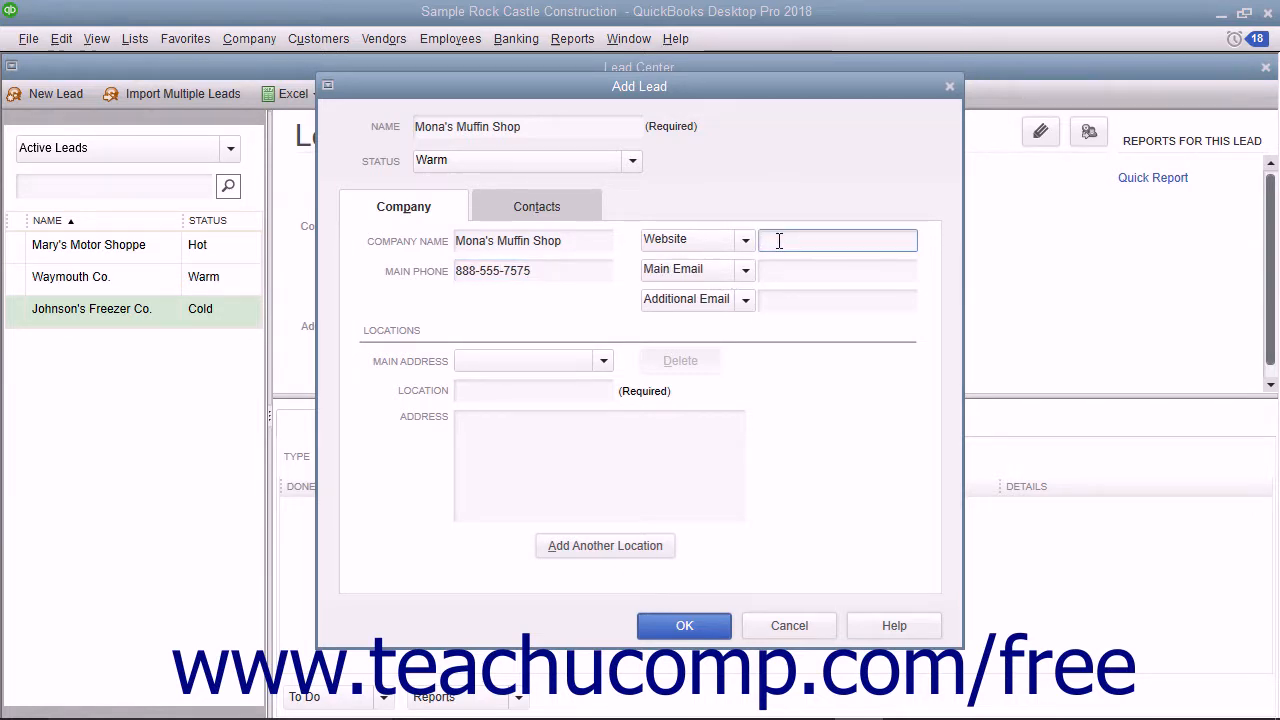
click(837, 300)
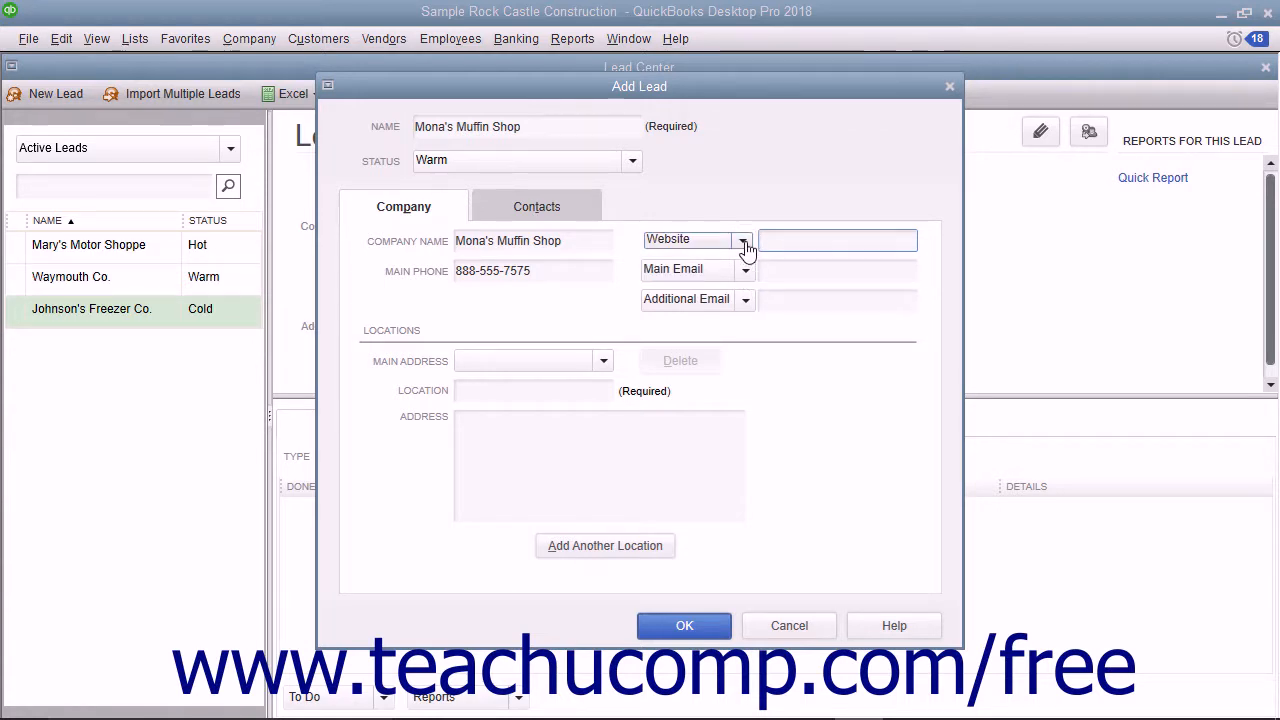
click(745, 239)
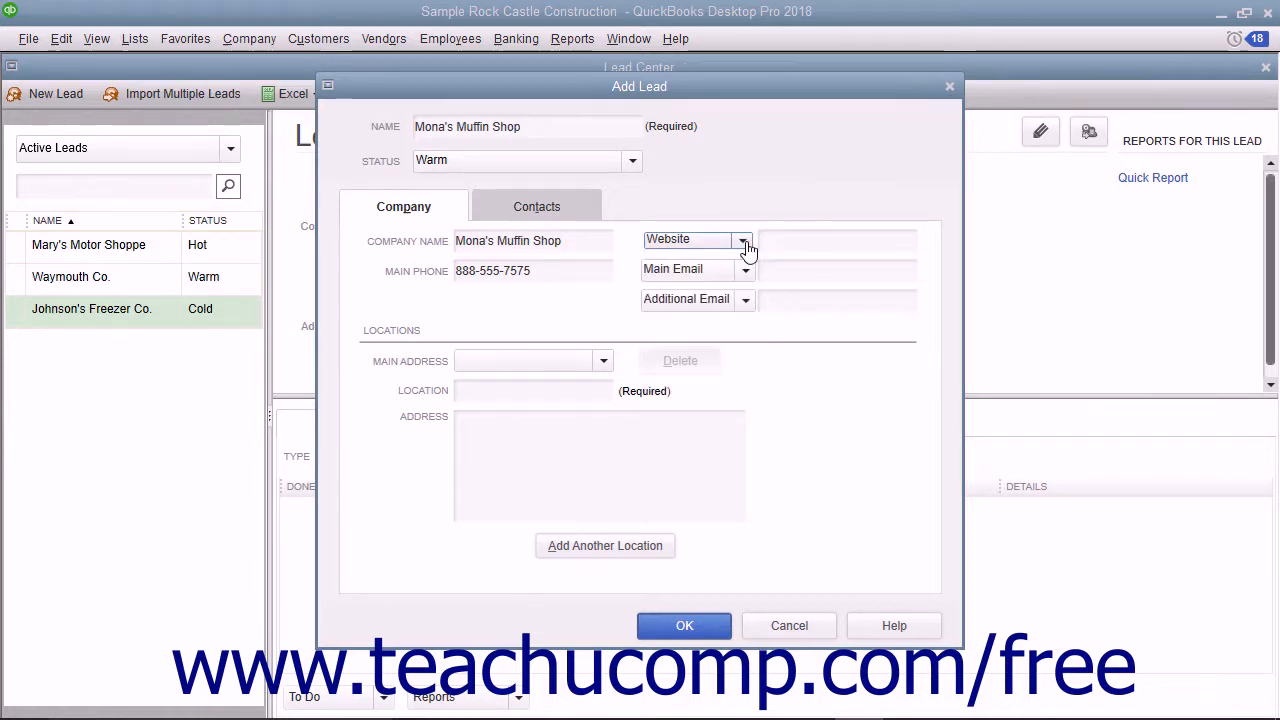
mouse_move(744, 251)
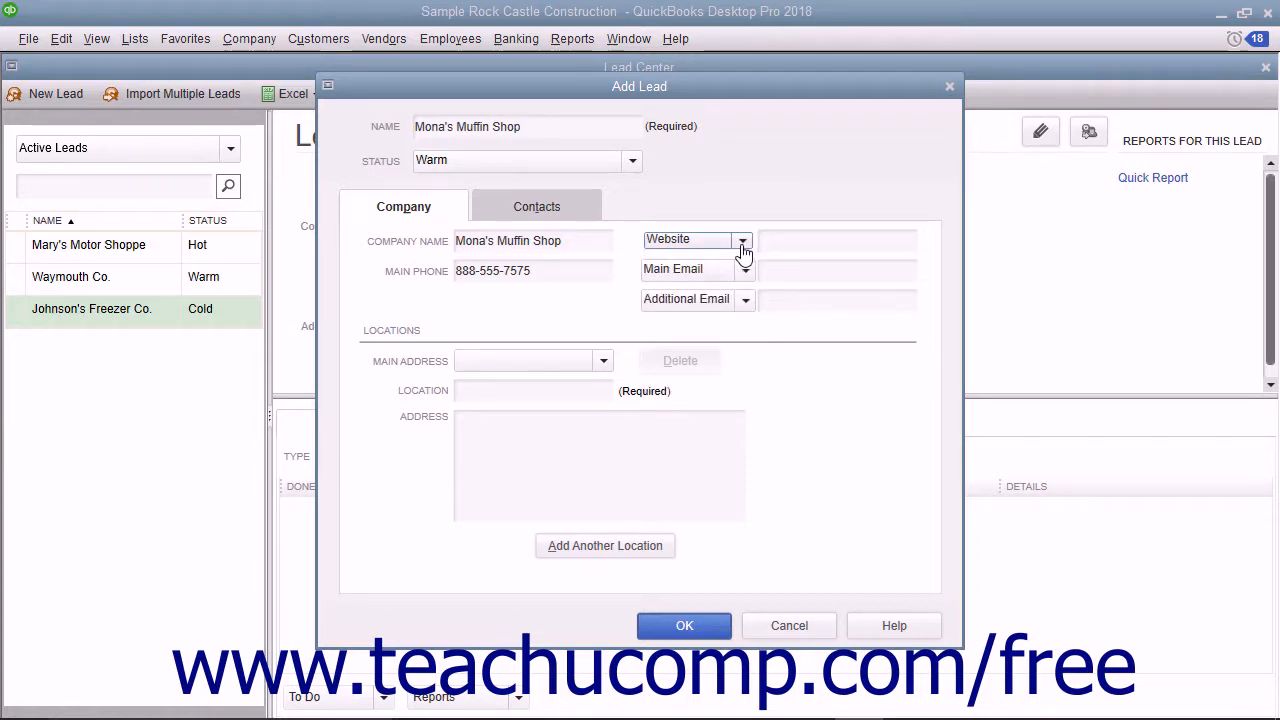
mouse_move(518, 382)
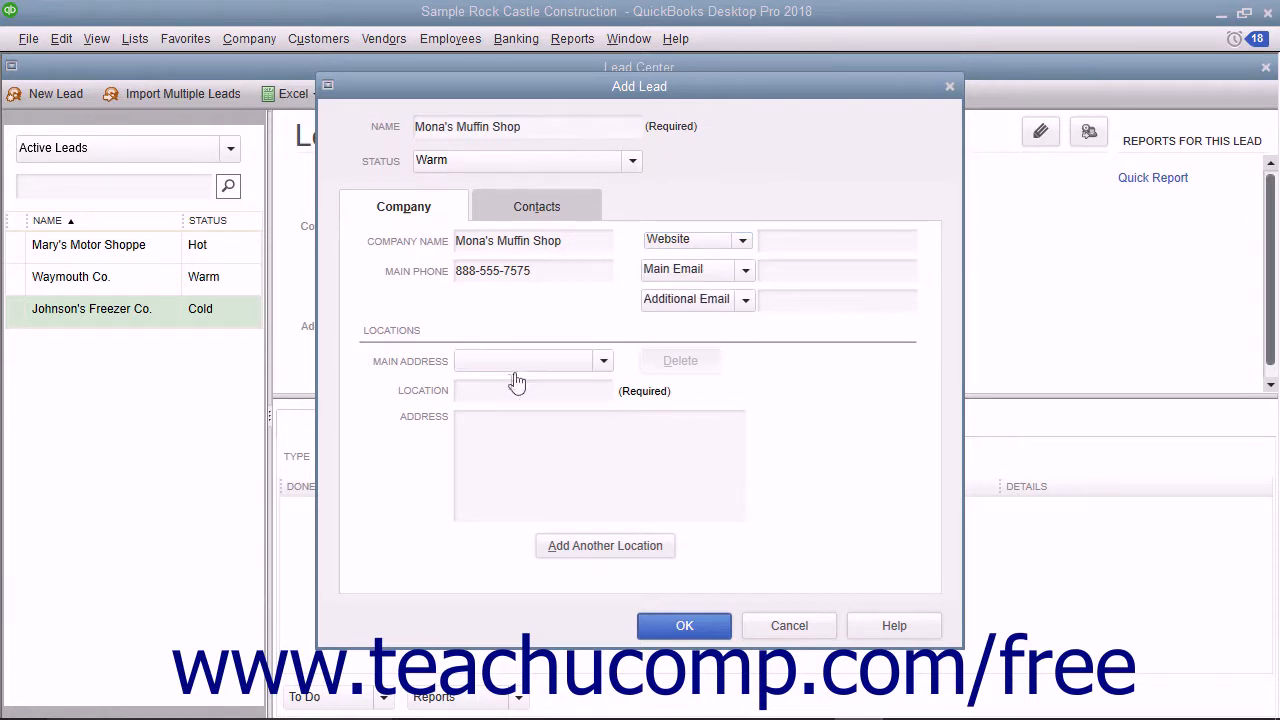
Add locations HQ at 1000 Baker St. and Second Office, then reselect HQ.
text(HQ)
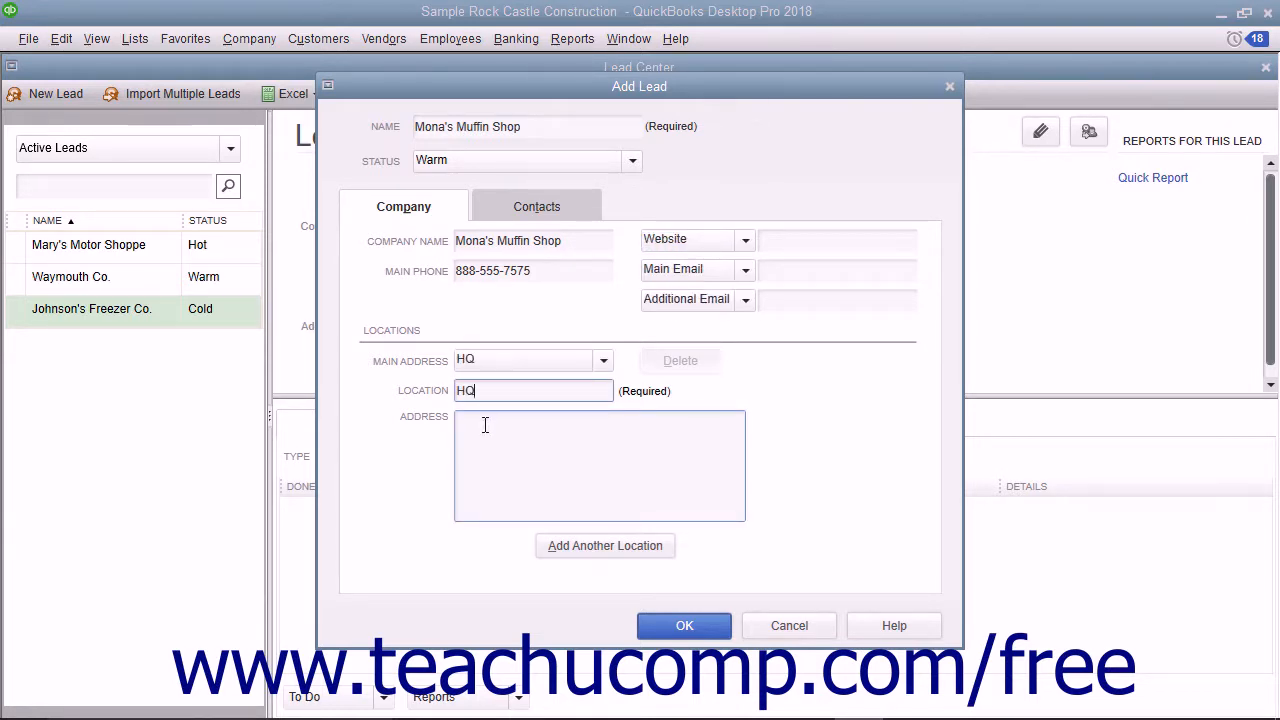
text(1000 Baker St.)
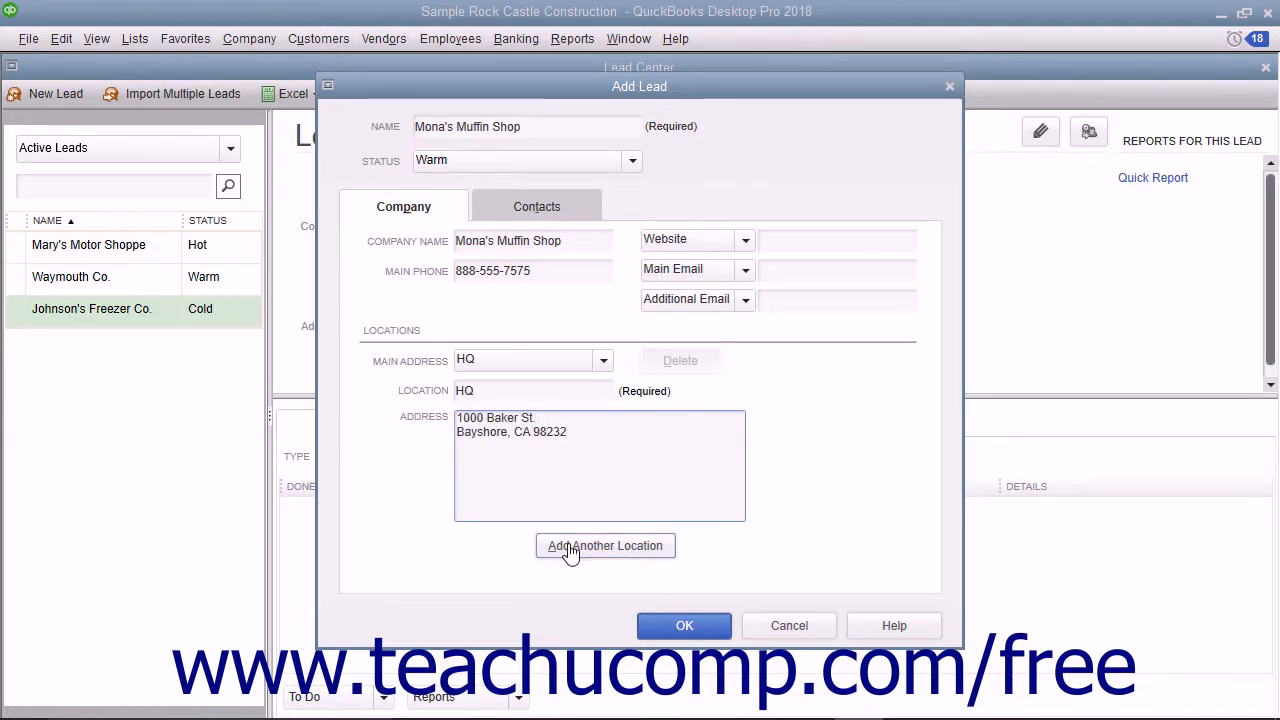
click(605, 545)
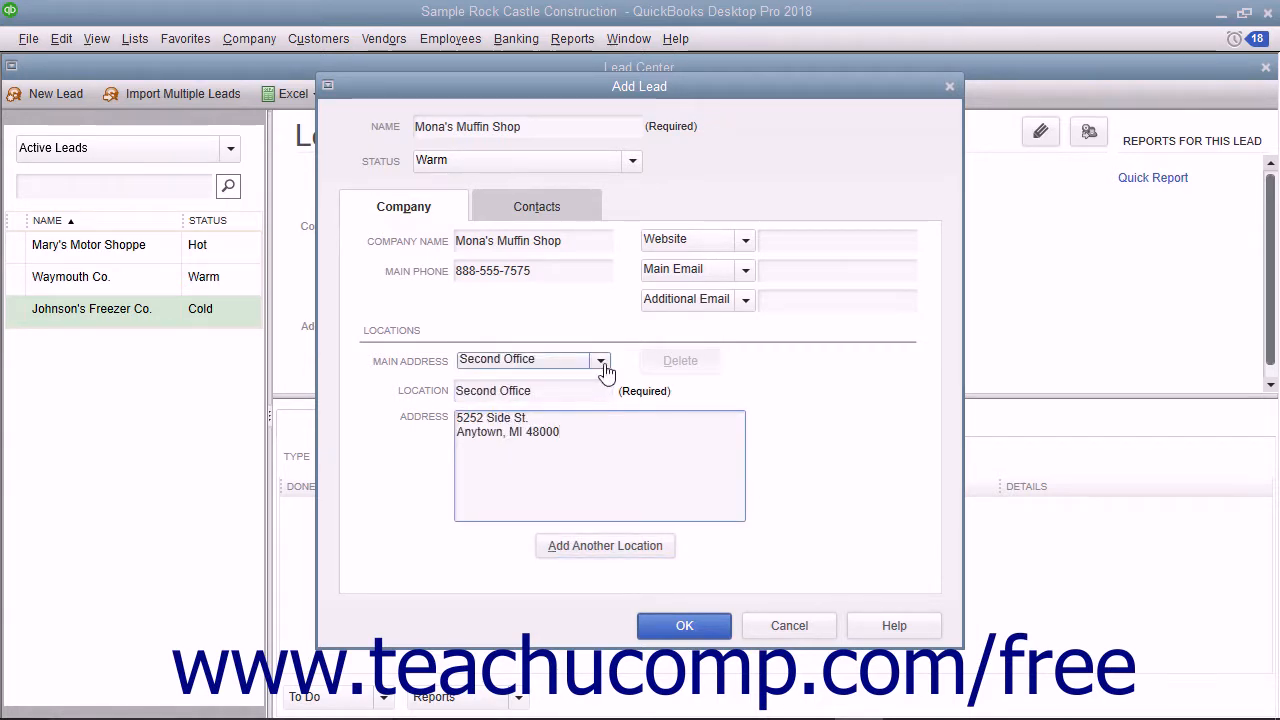
click(601, 359)
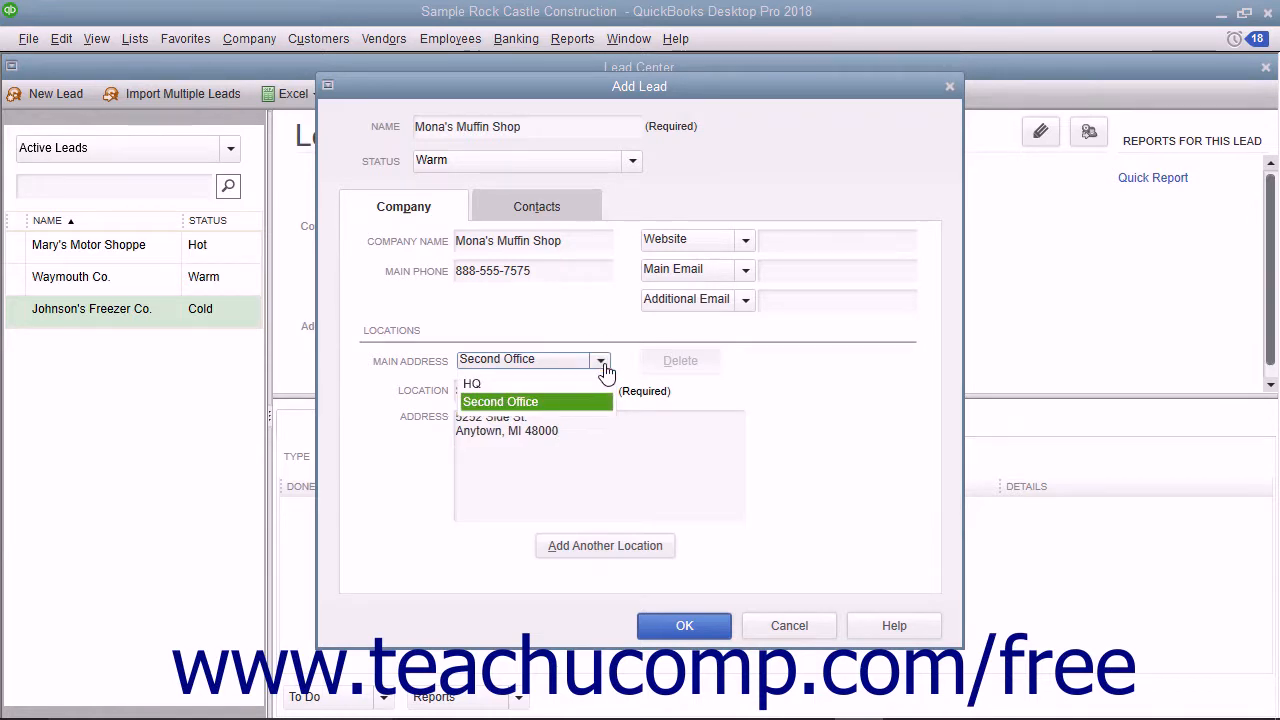
click(471, 383)
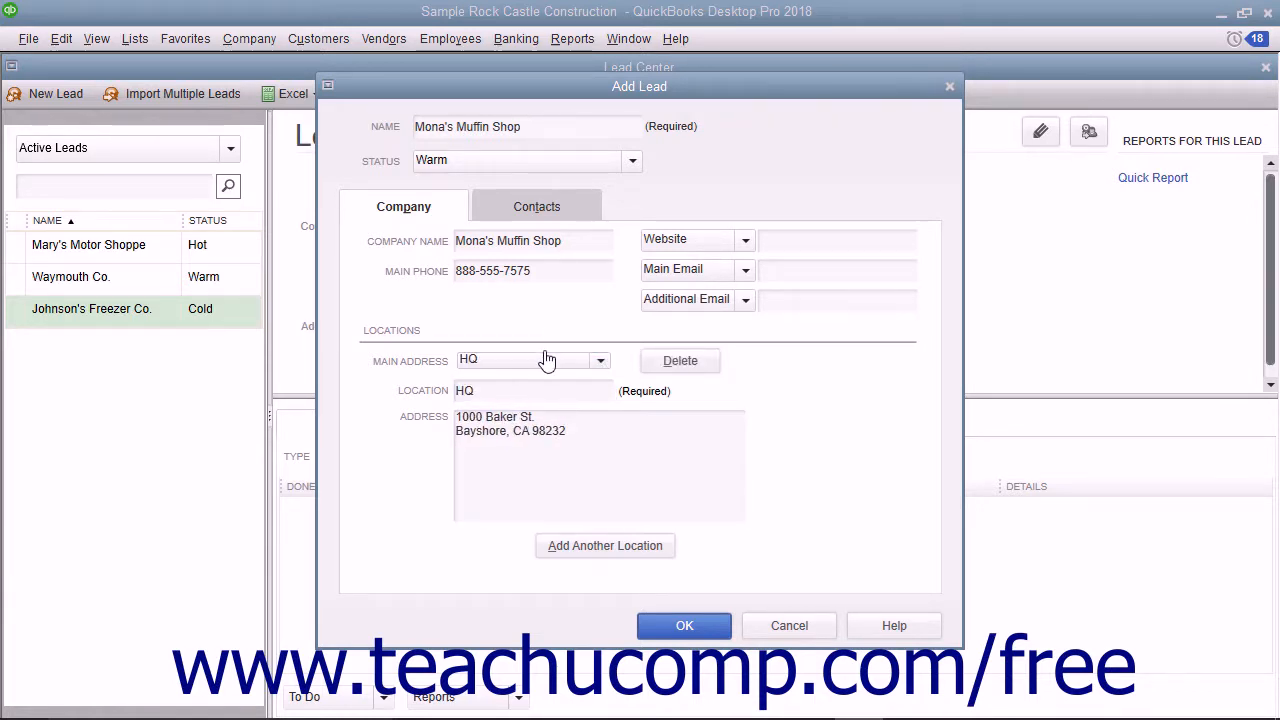
click(536, 206)
text(Shores)
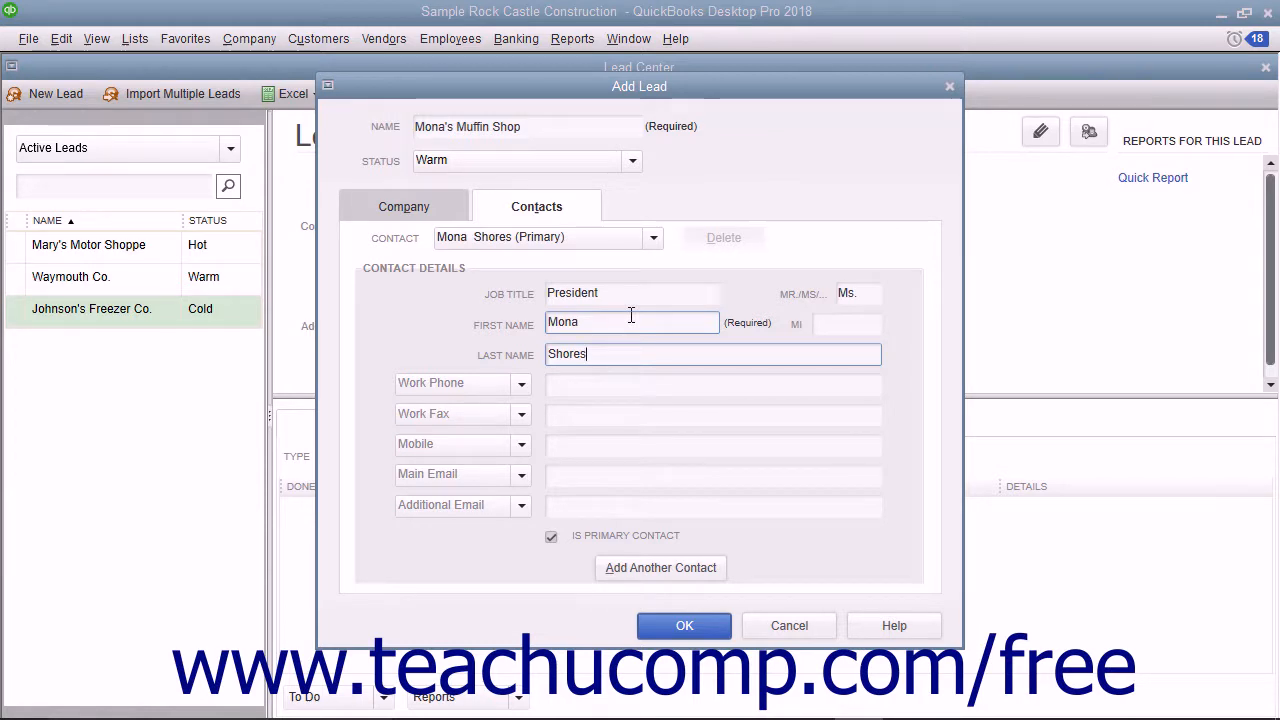
click(713, 474)
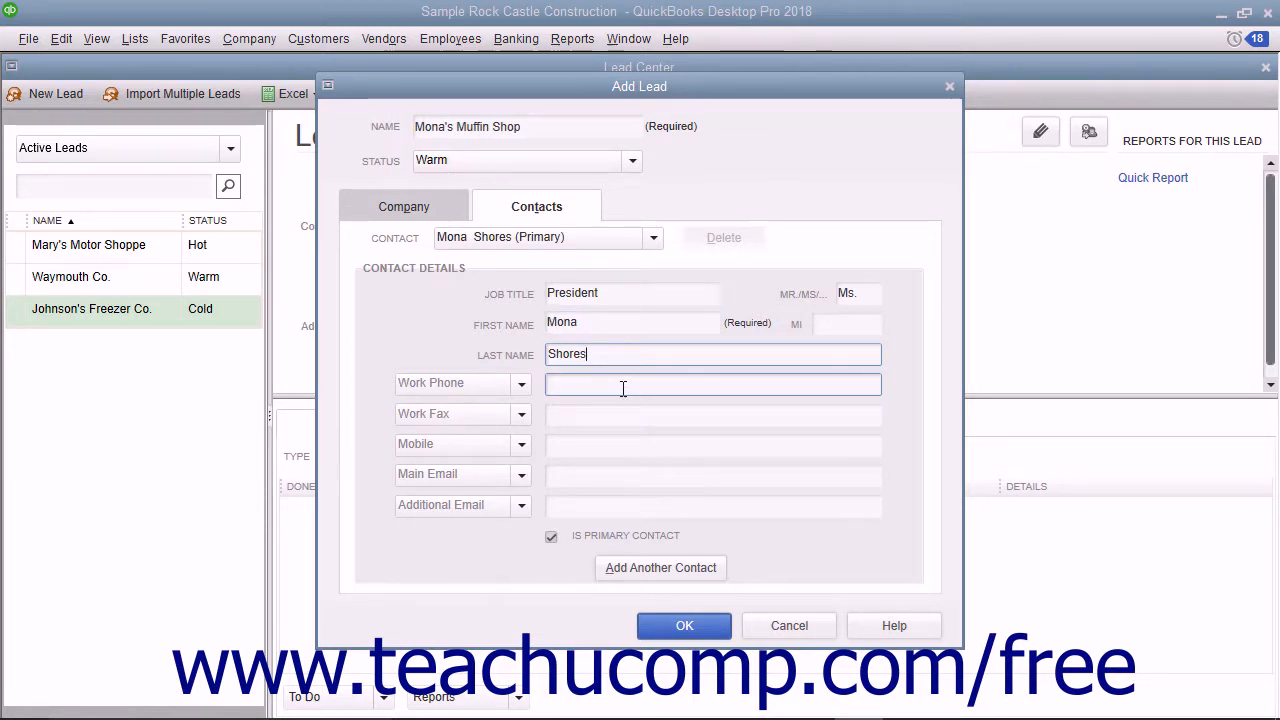
click(713, 444)
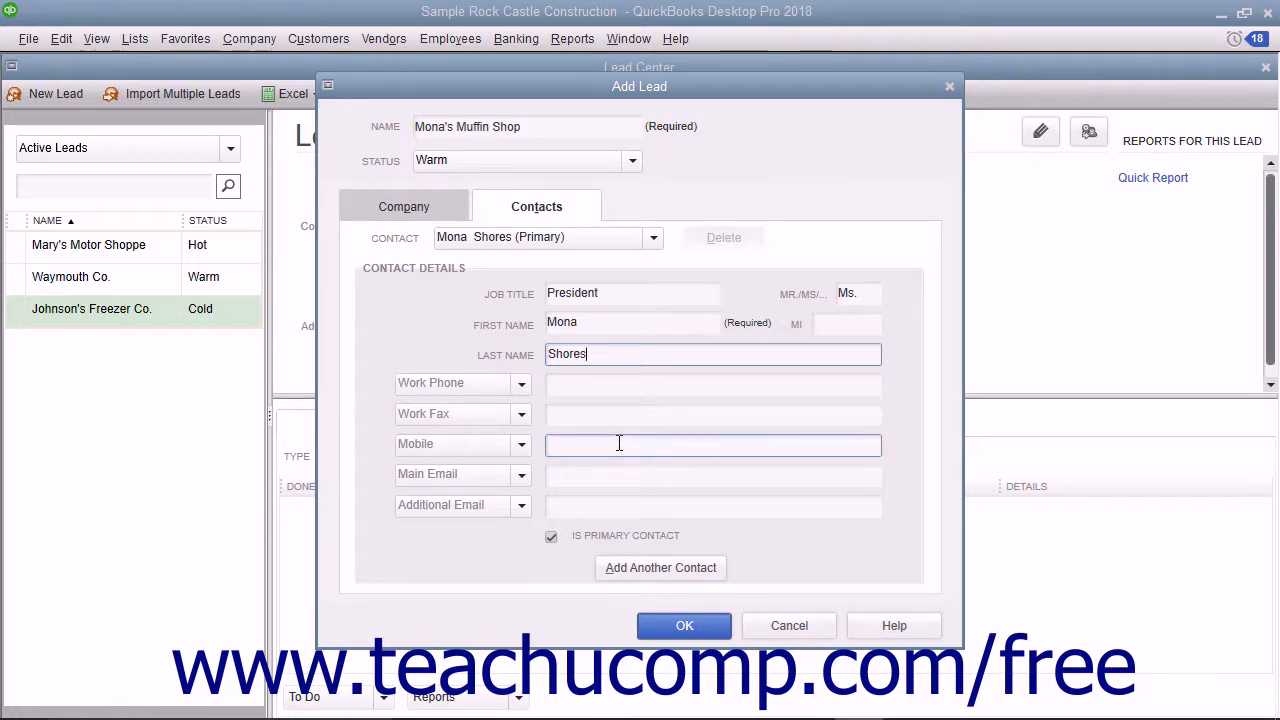
click(712, 506)
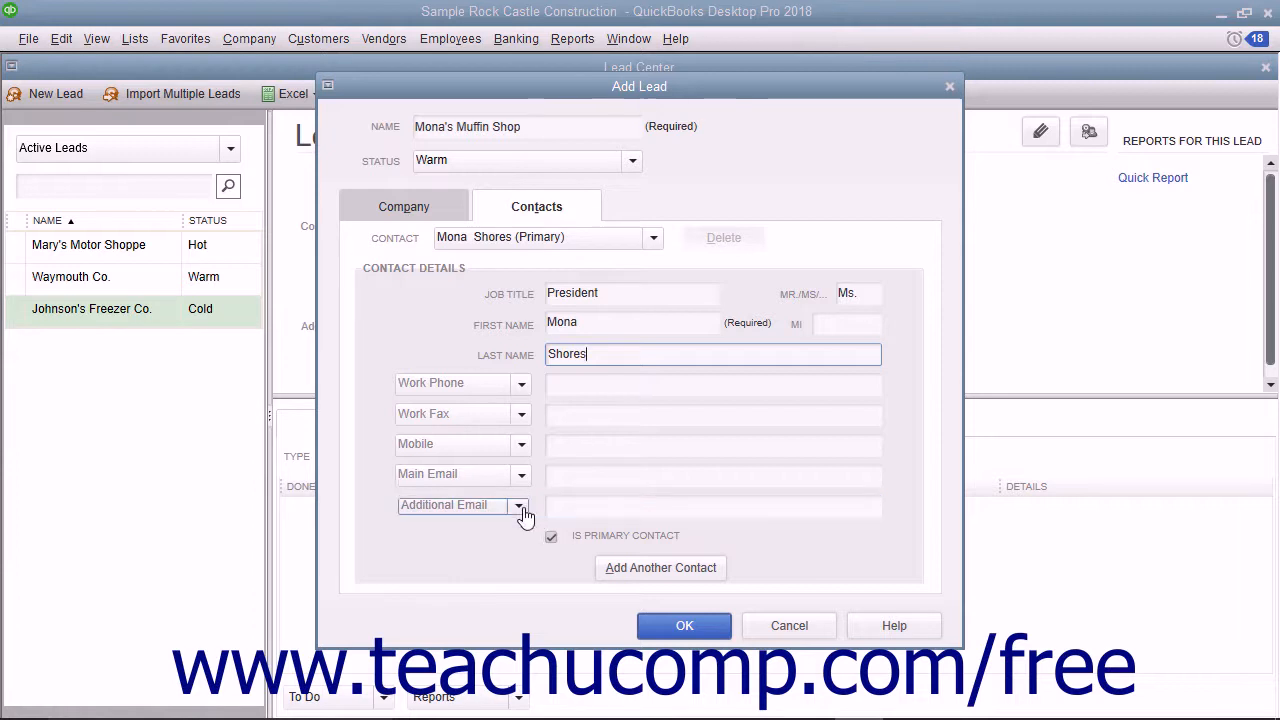
click(520, 504)
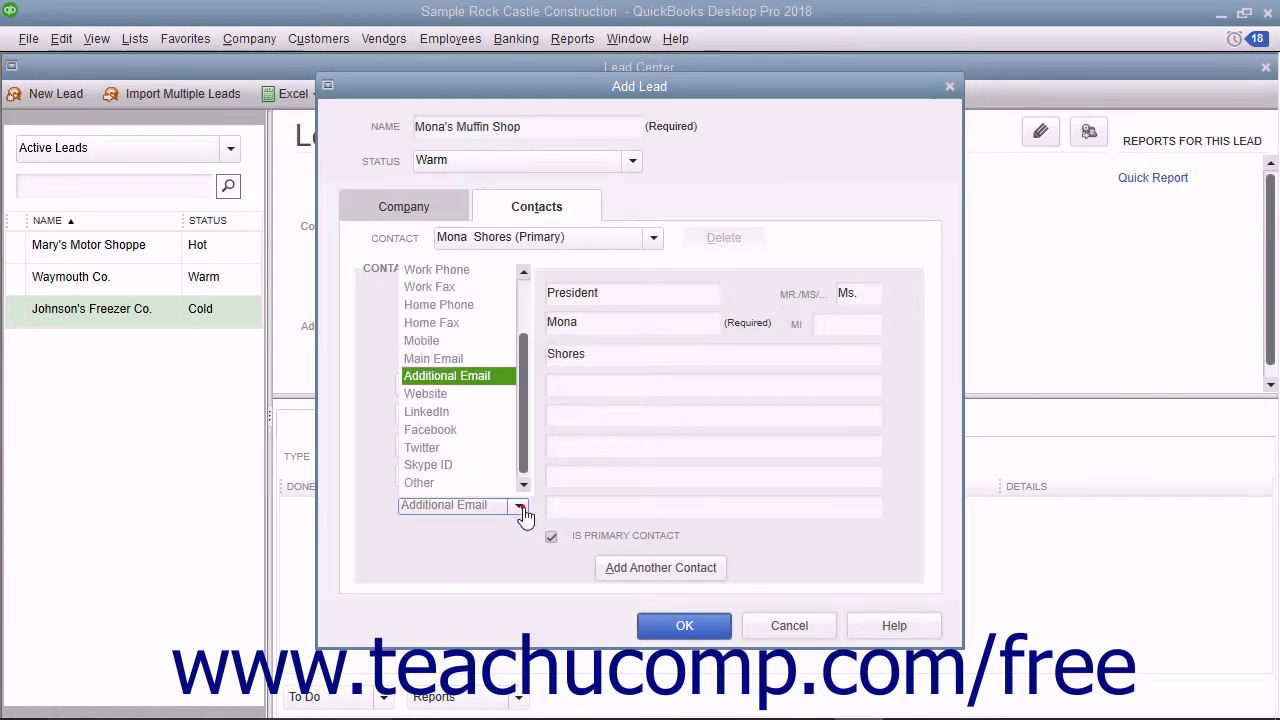
click(521, 504)
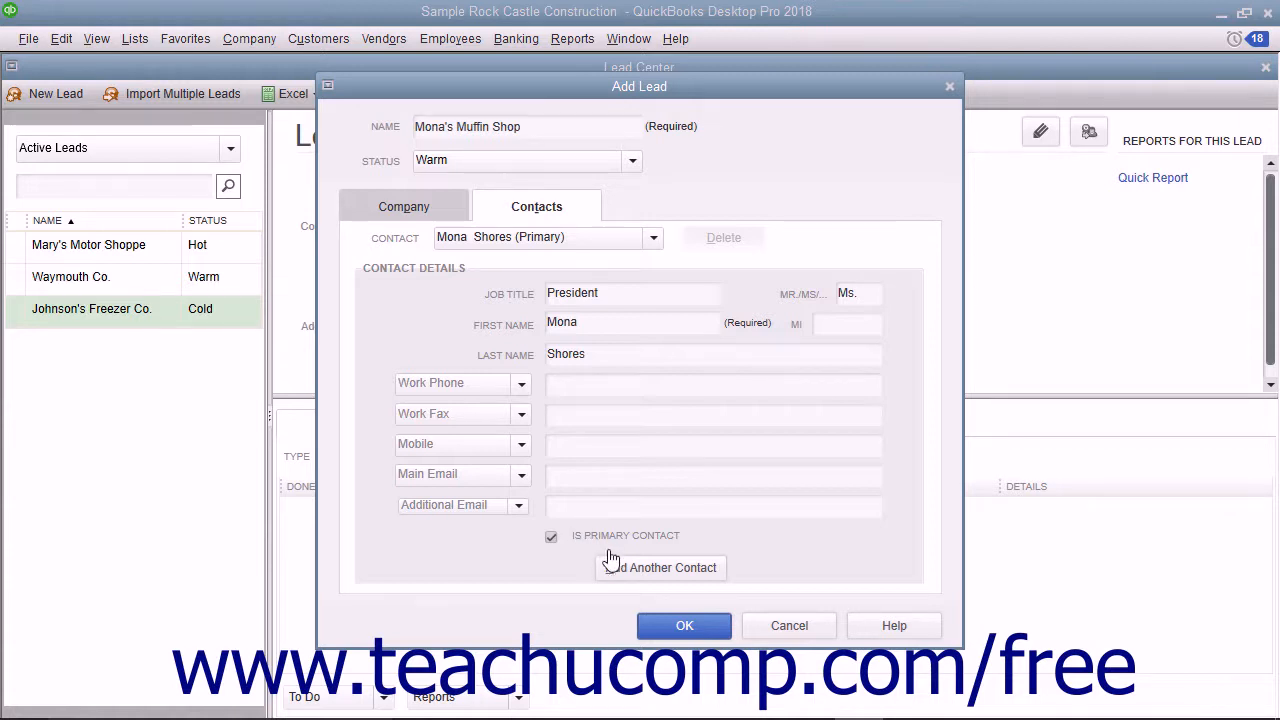
Add a second contact, Jane Jones, VP, and save the Mona's Muffin Shop lead.
click(660, 568)
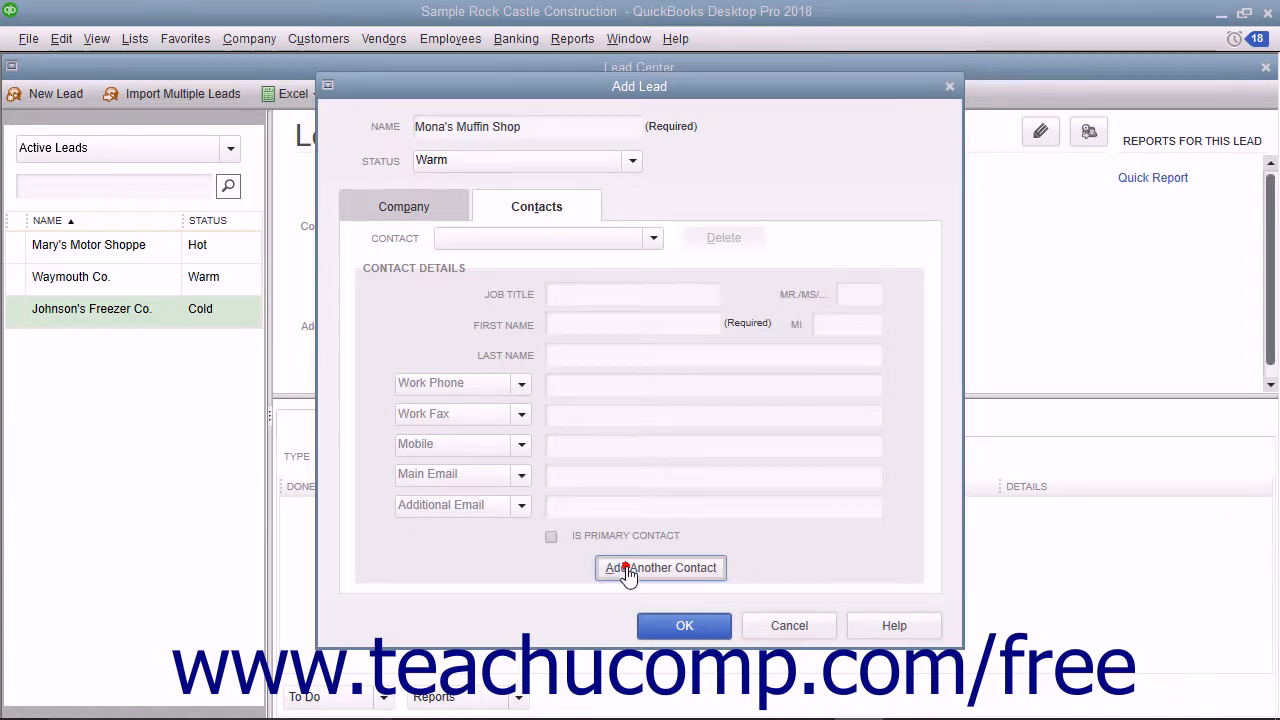
text(VP)
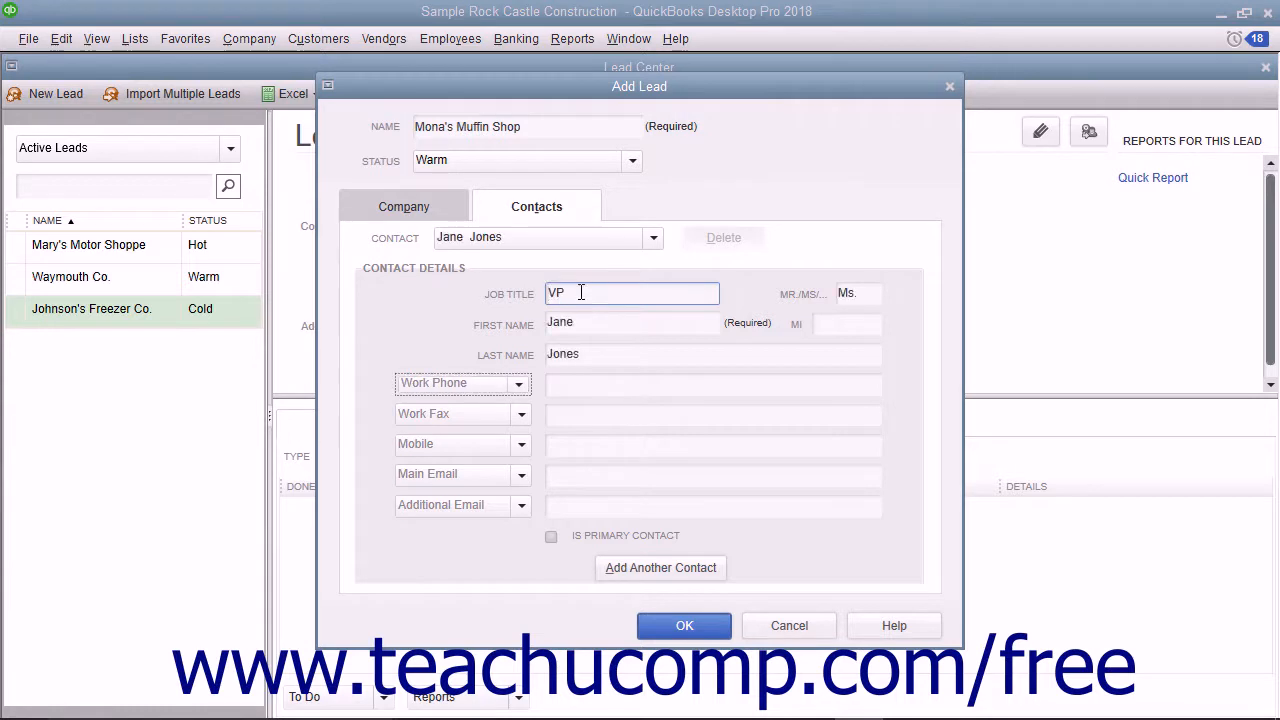
click(712, 474)
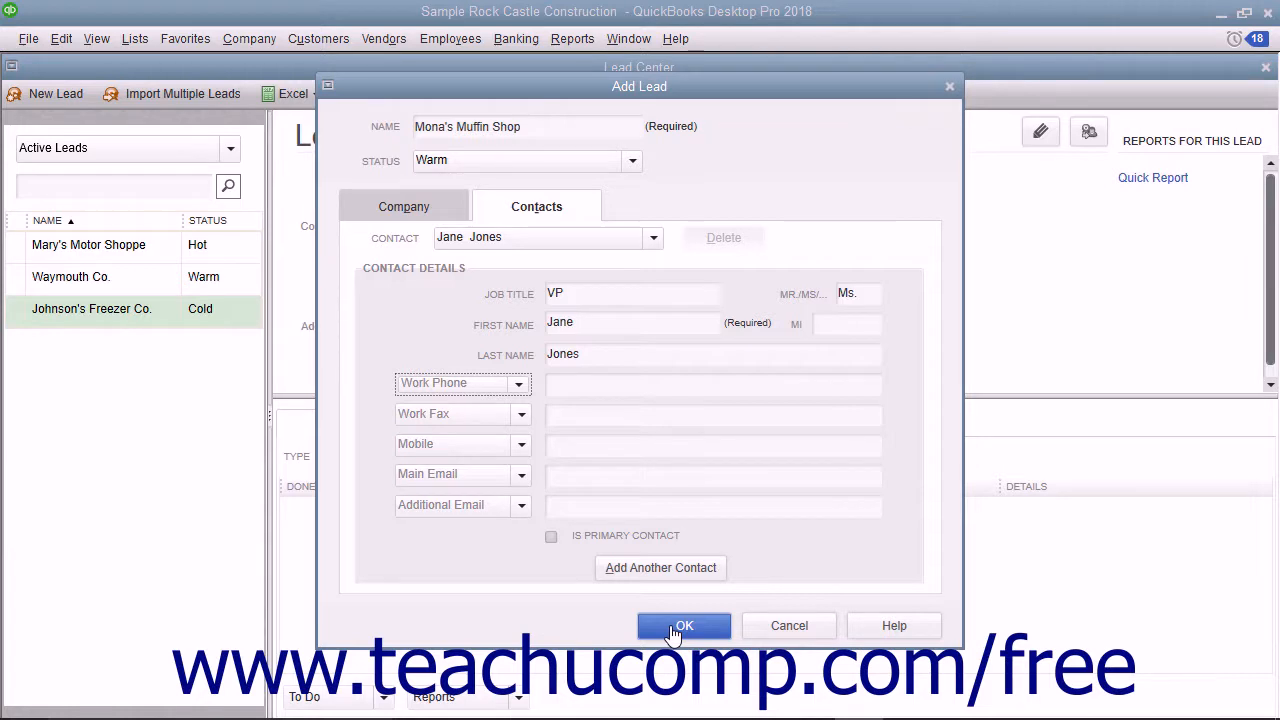
click(684, 625)
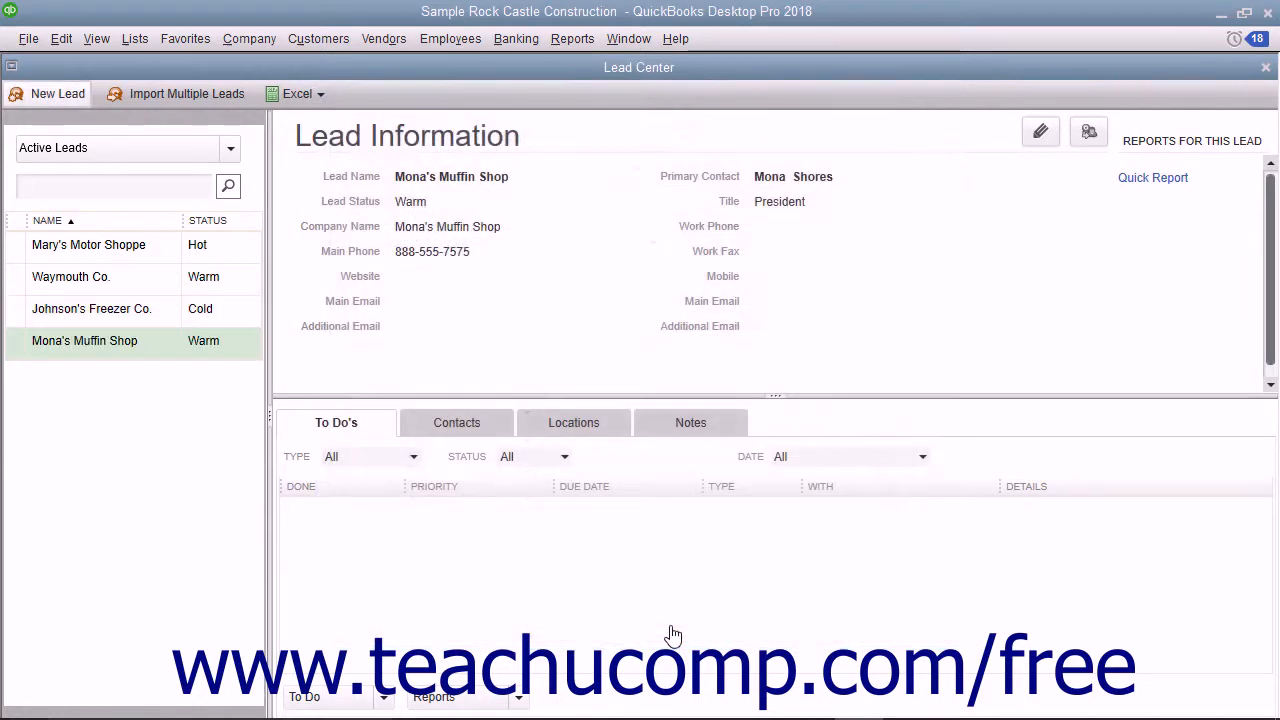
mouse_move(186, 93)
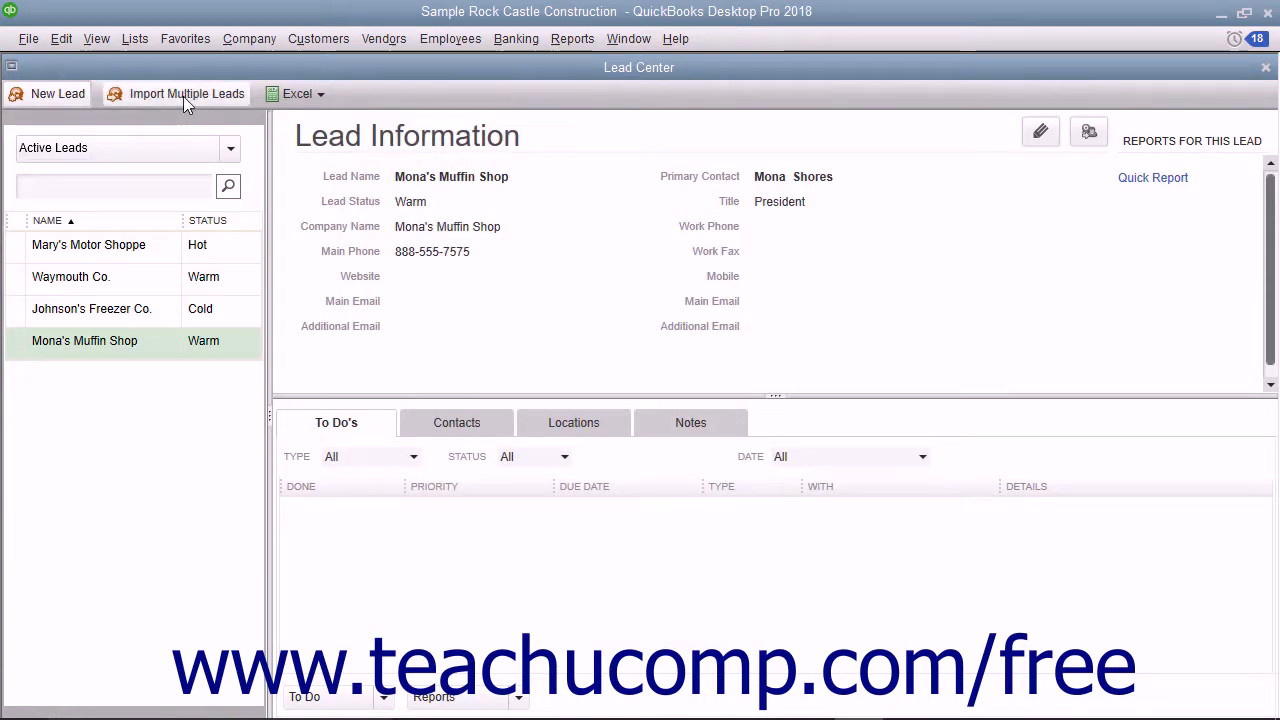
click(183, 93)
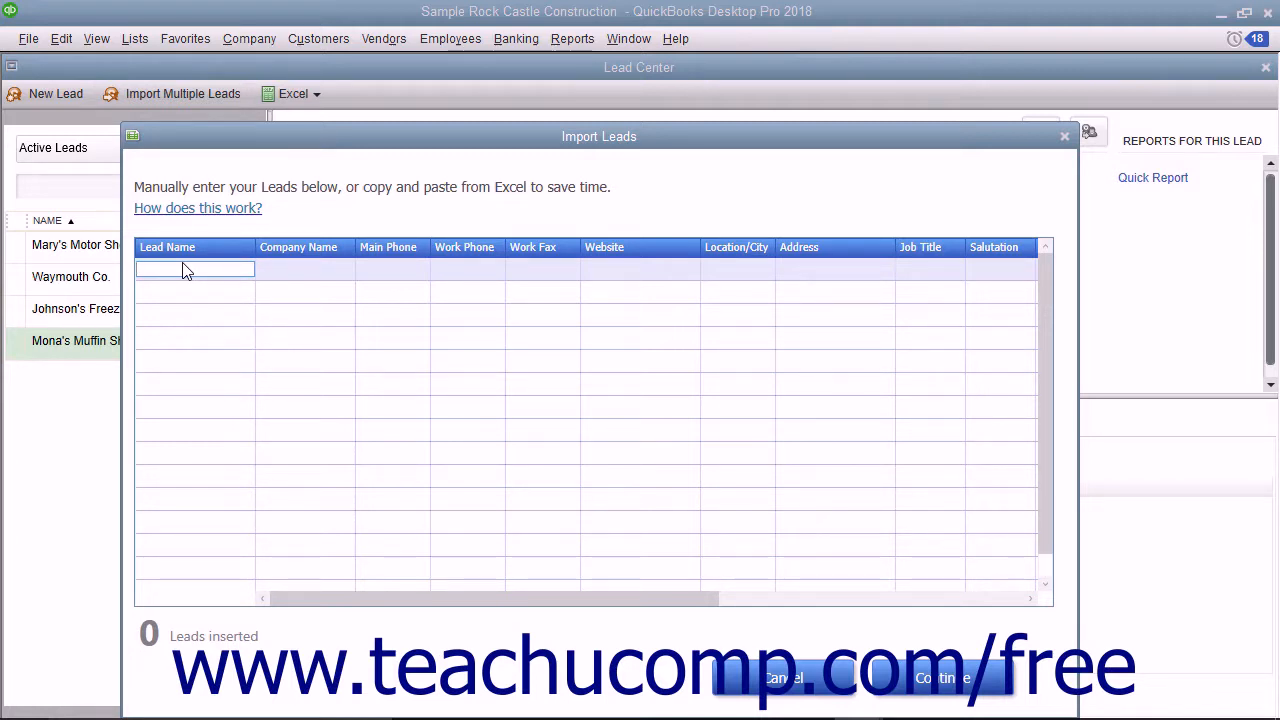
mouse_move(260, 315)
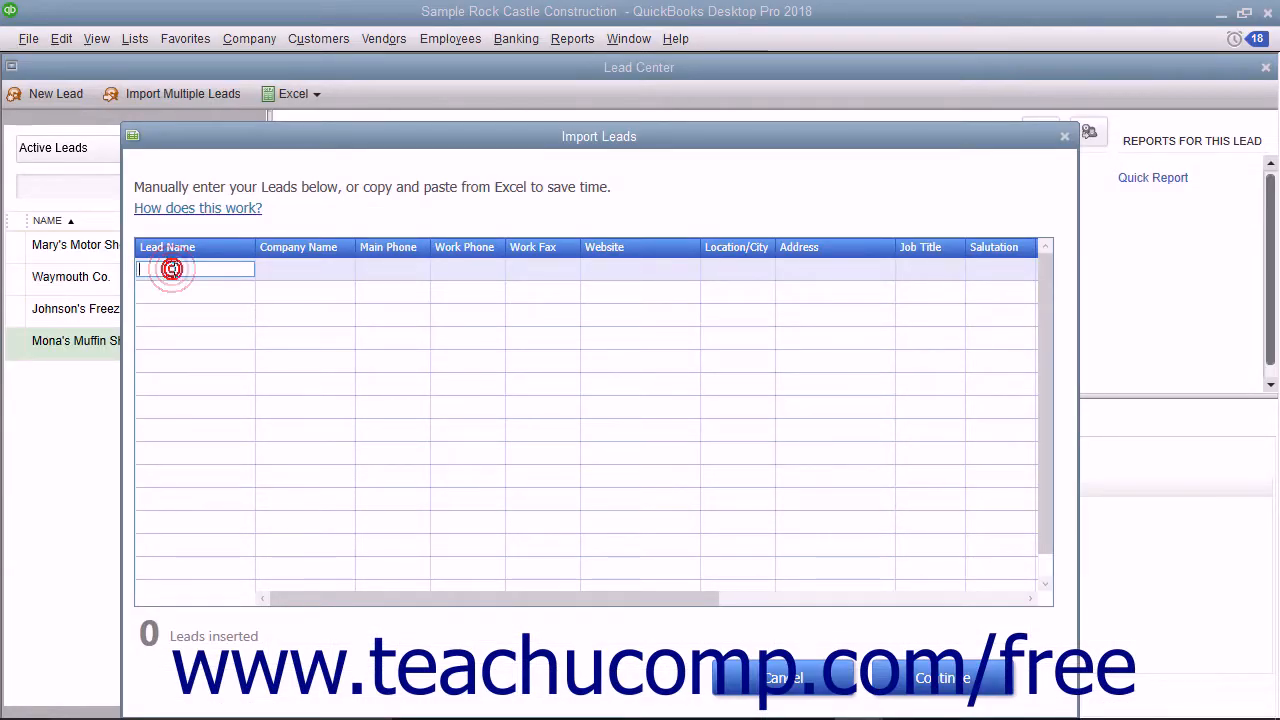
click(195, 269)
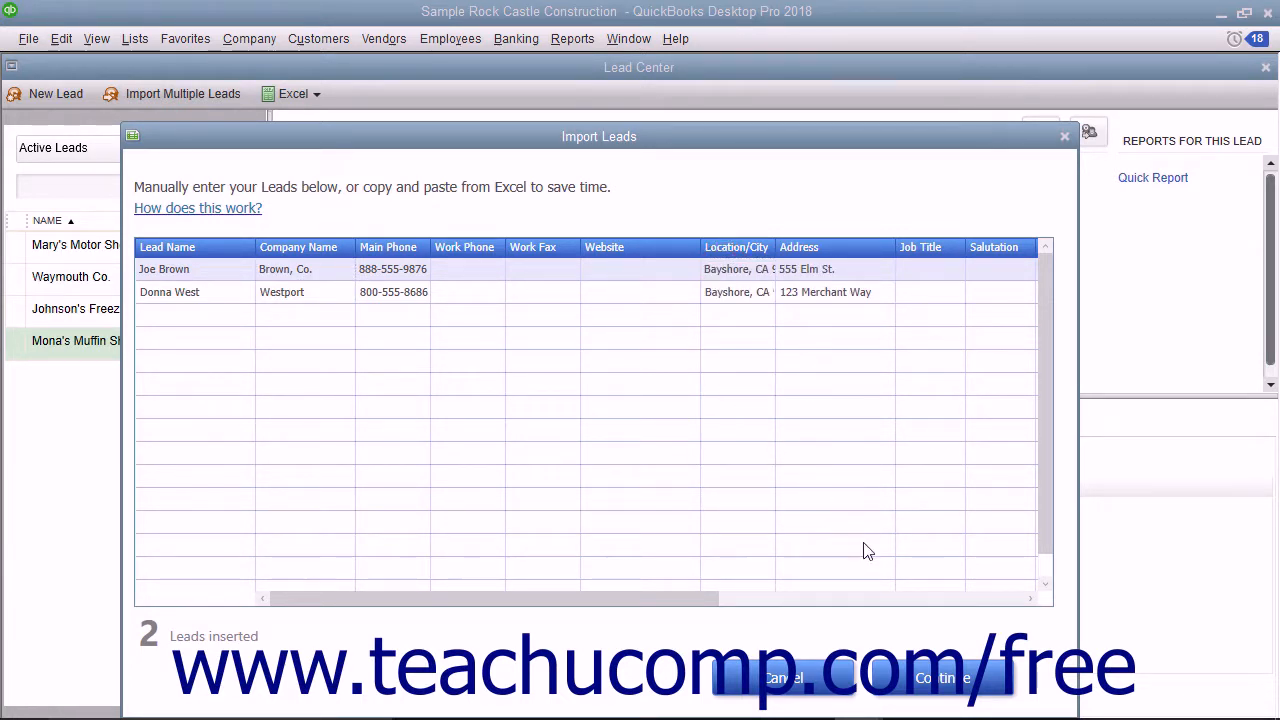
Check and import the two leads, then dismiss the success message.
click(930, 678)
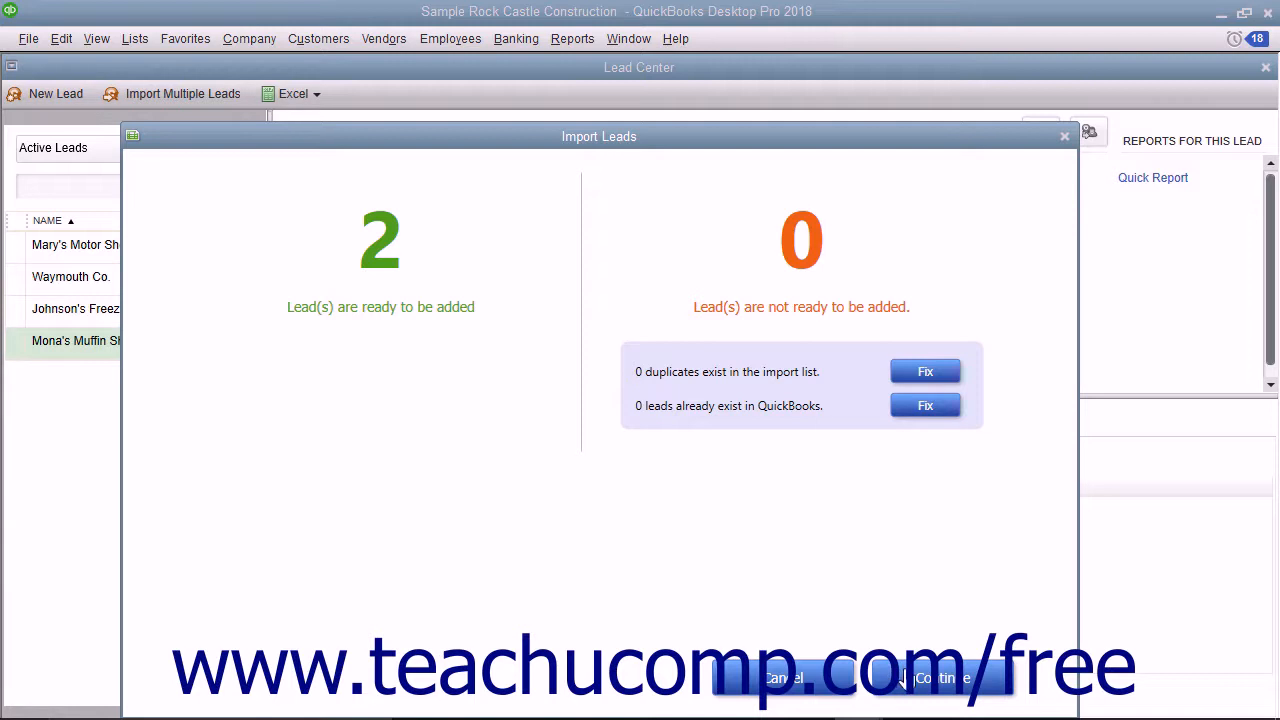
click(921, 678)
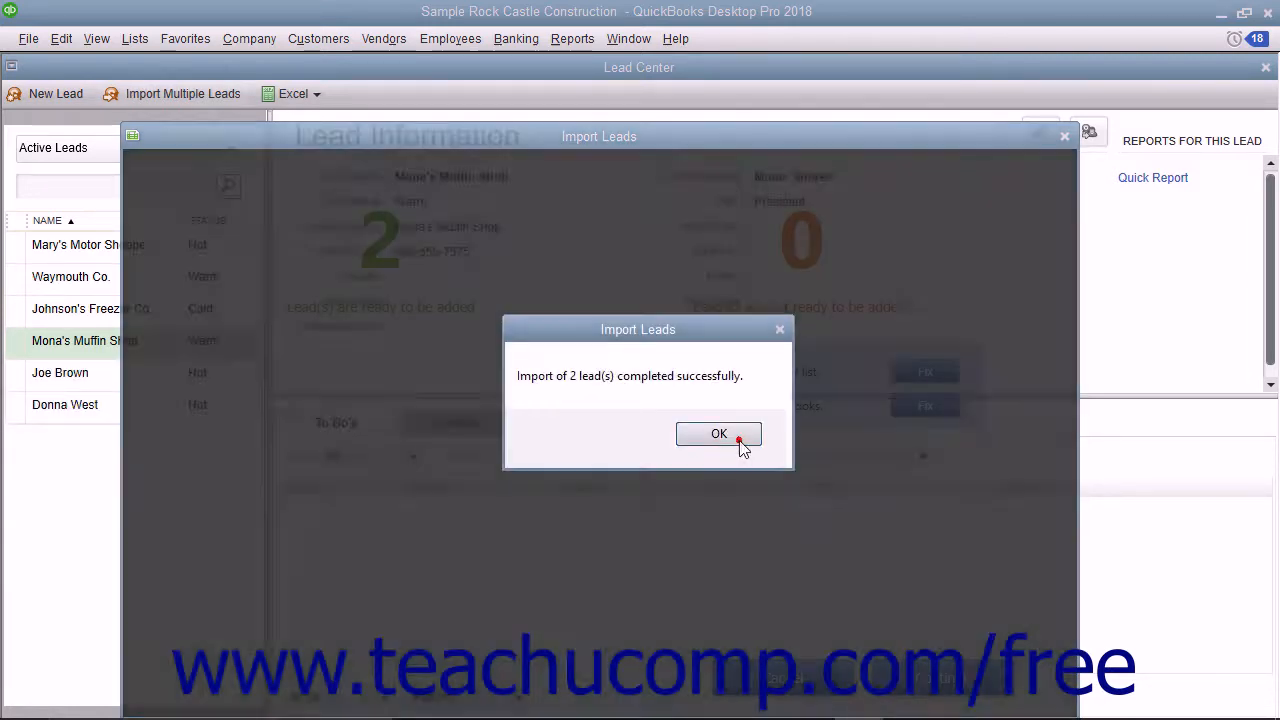
click(718, 433)
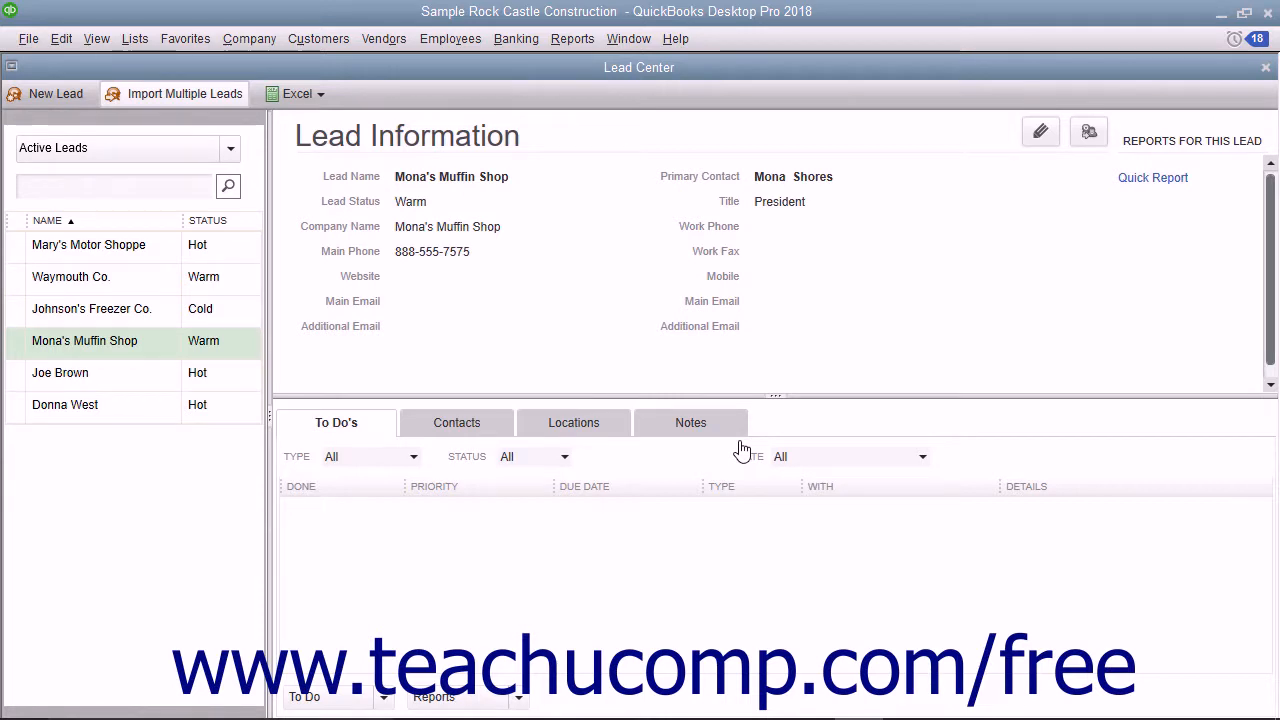
mouse_move(390, 442)
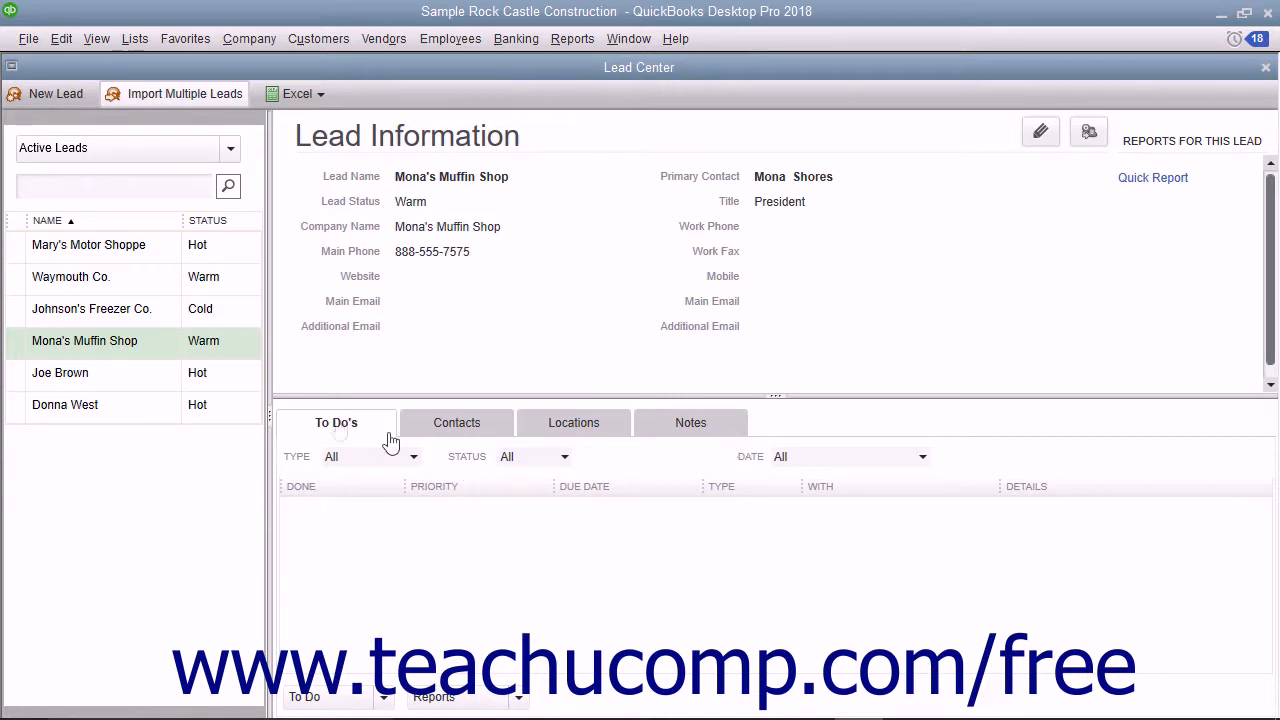
mouse_move(121, 380)
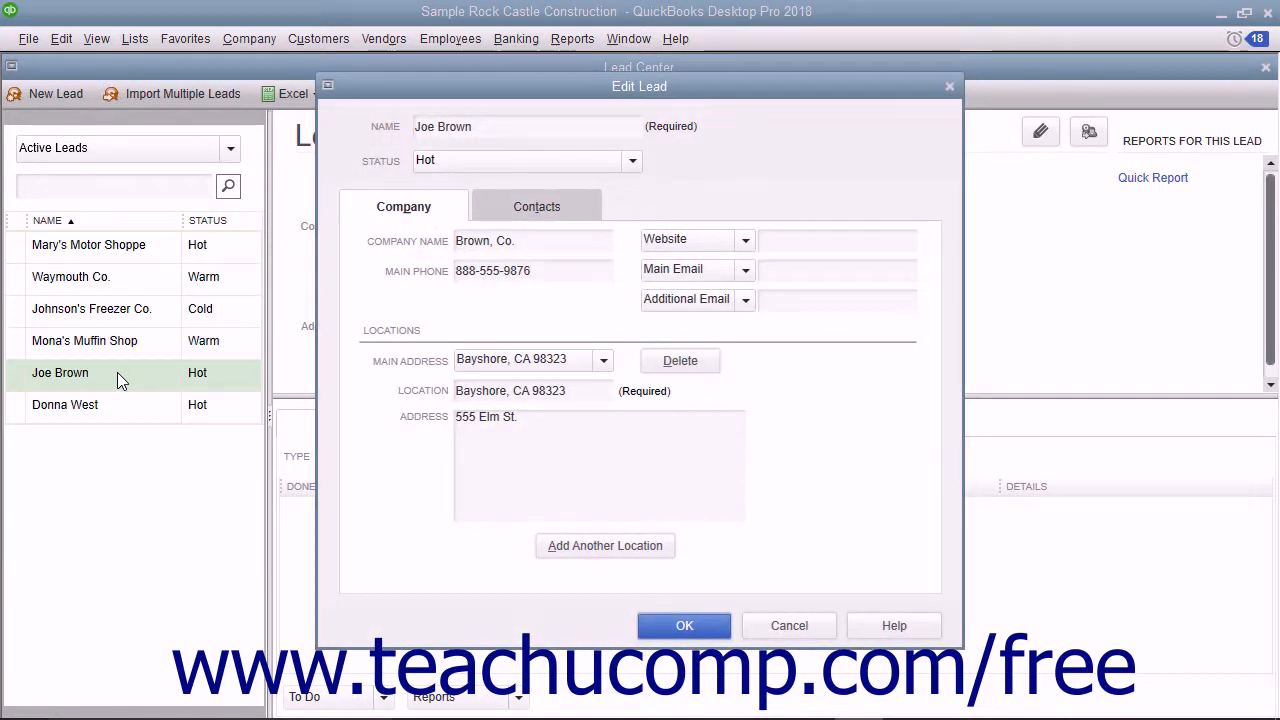
click(533, 270)
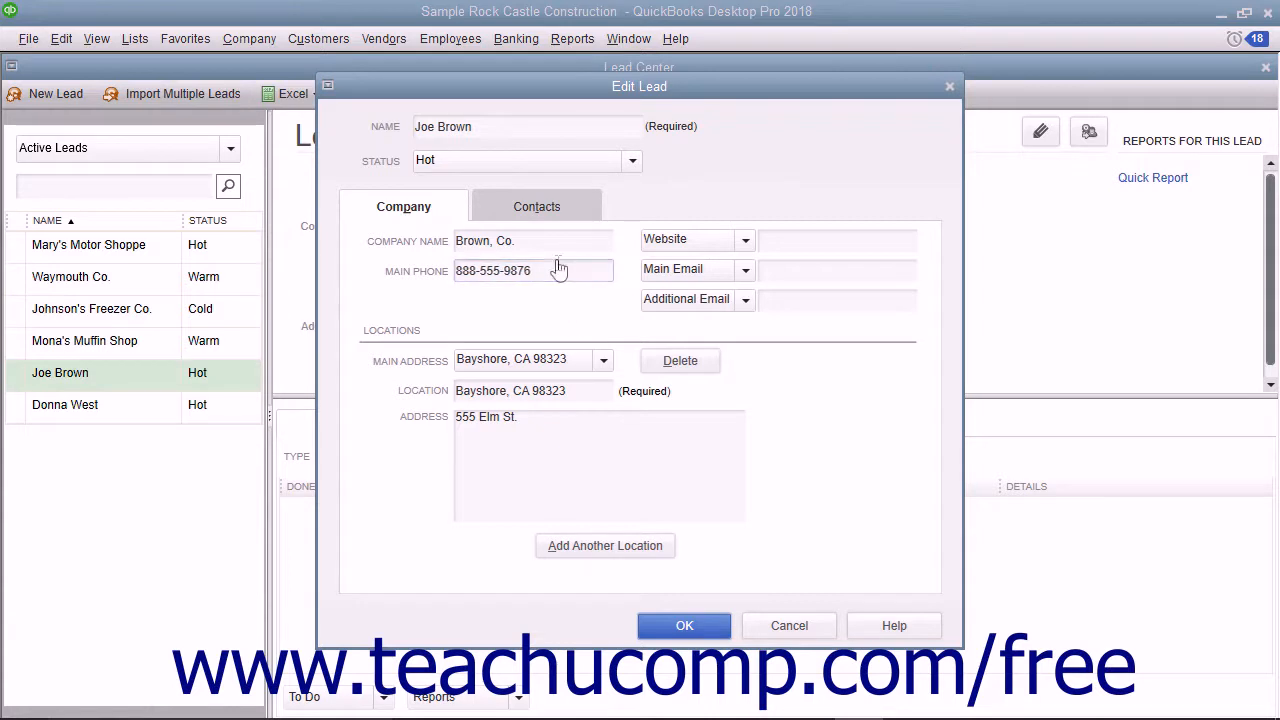
click(533, 270)
text(7)
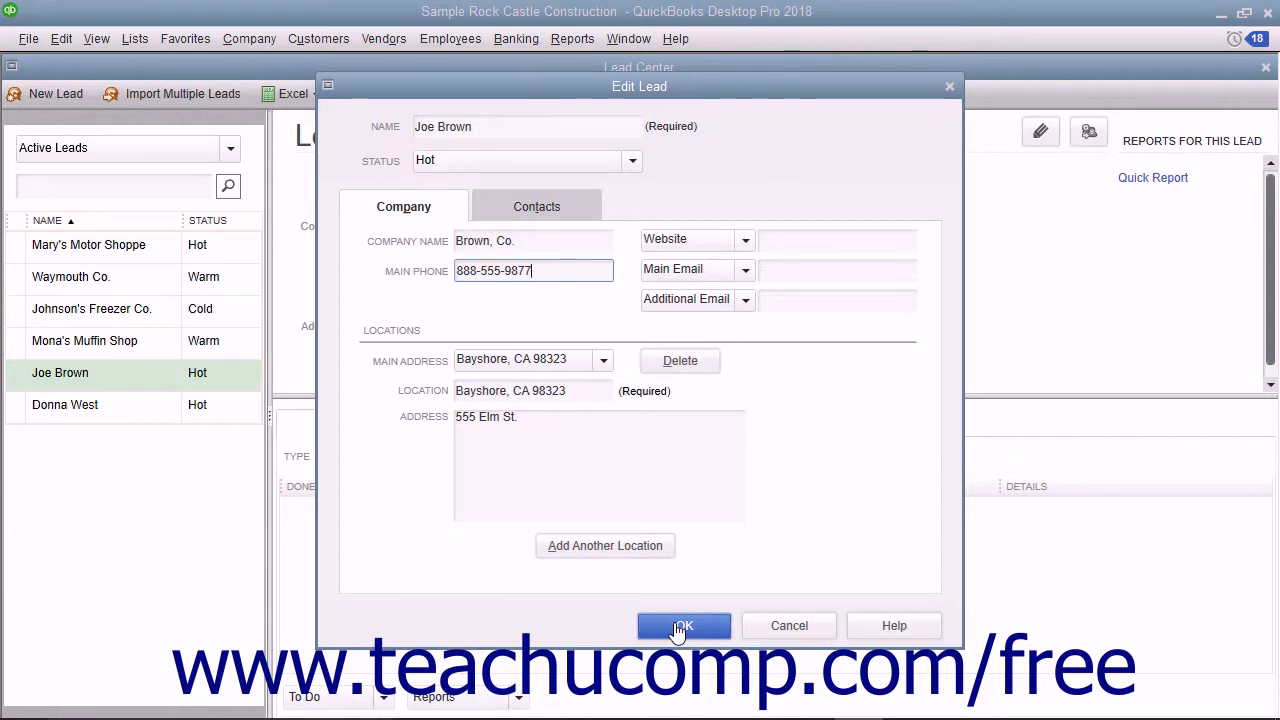
click(684, 625)
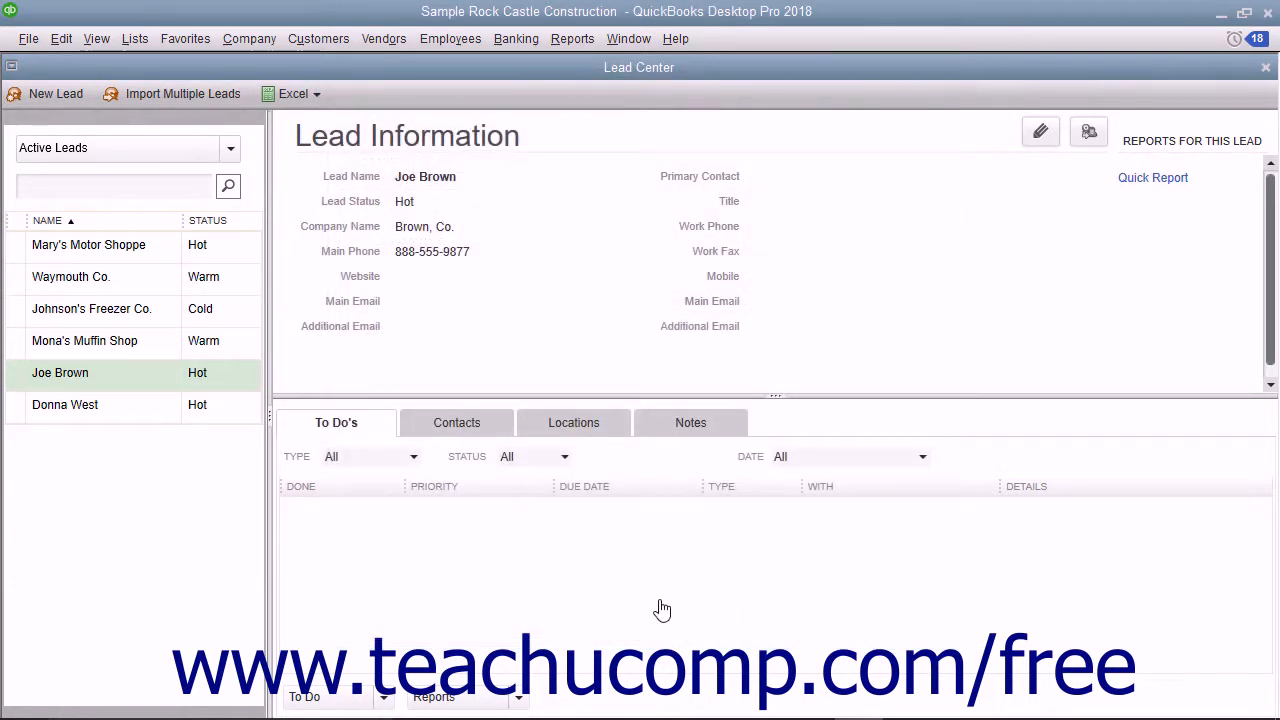
mouse_move(95, 404)
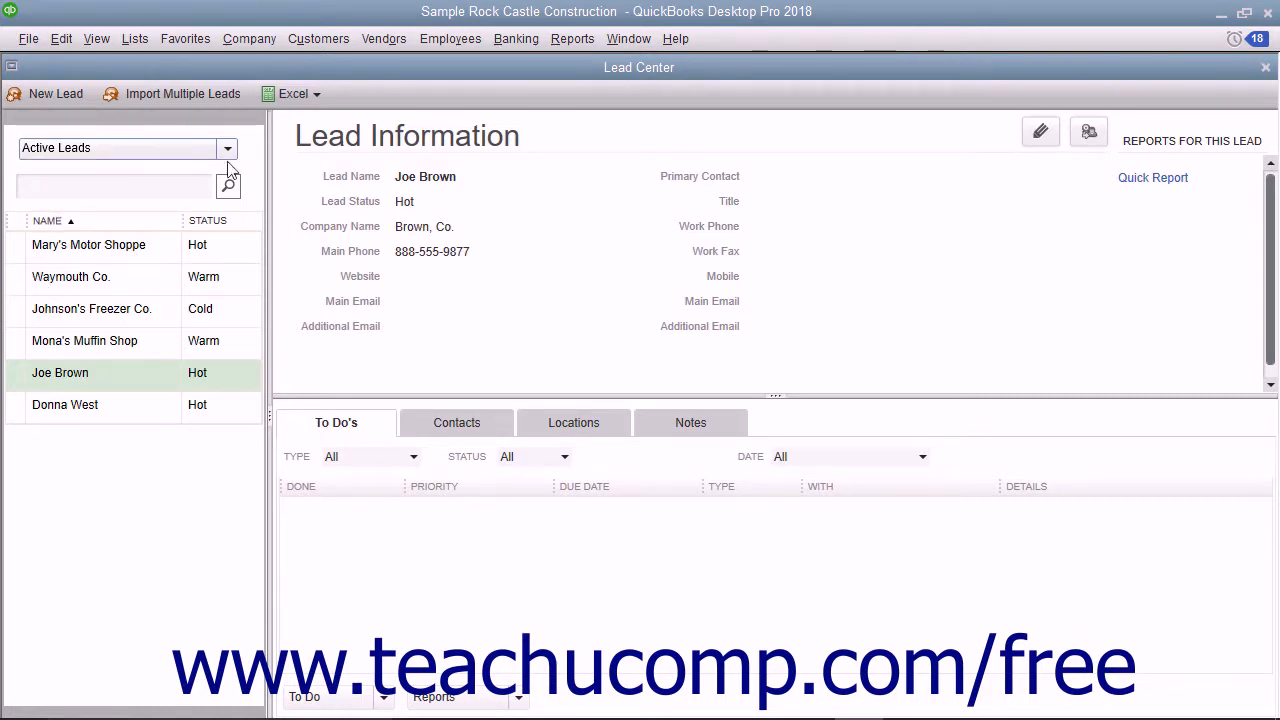
mouse_move(230, 162)
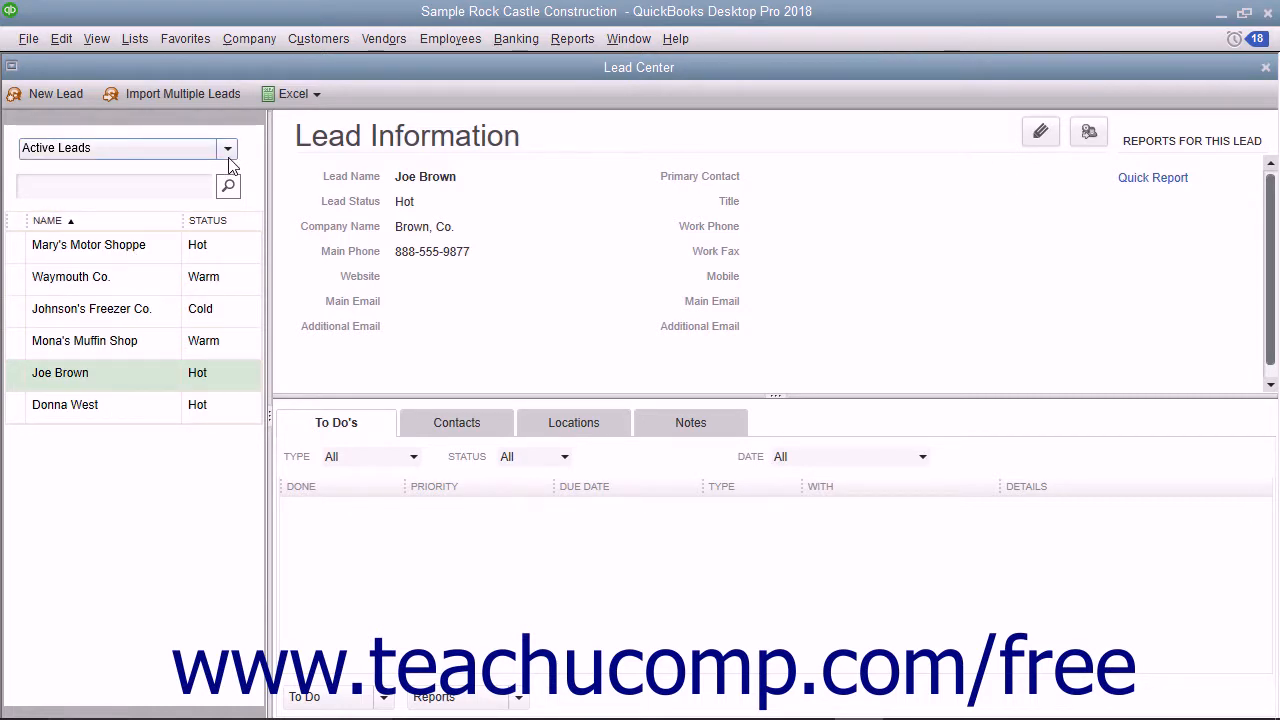
Filter the lead list to Hot leads, then switch it back to All Leads.
click(227, 148)
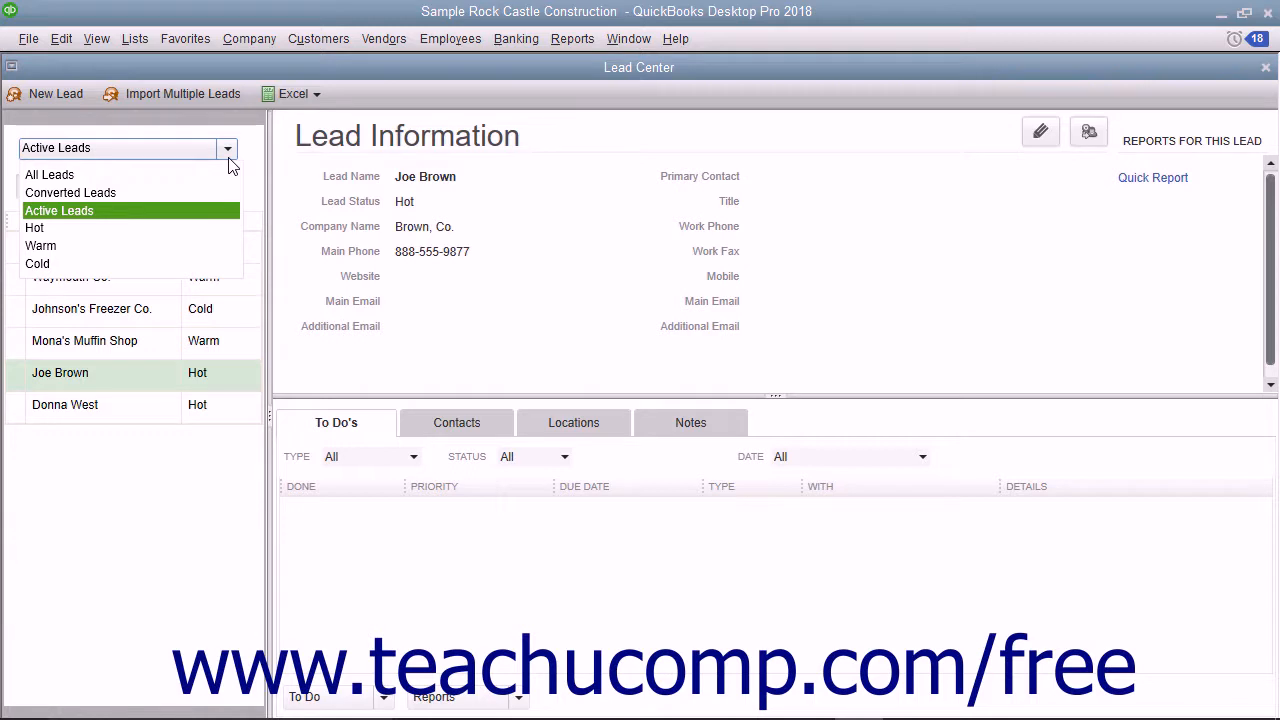
click(34, 227)
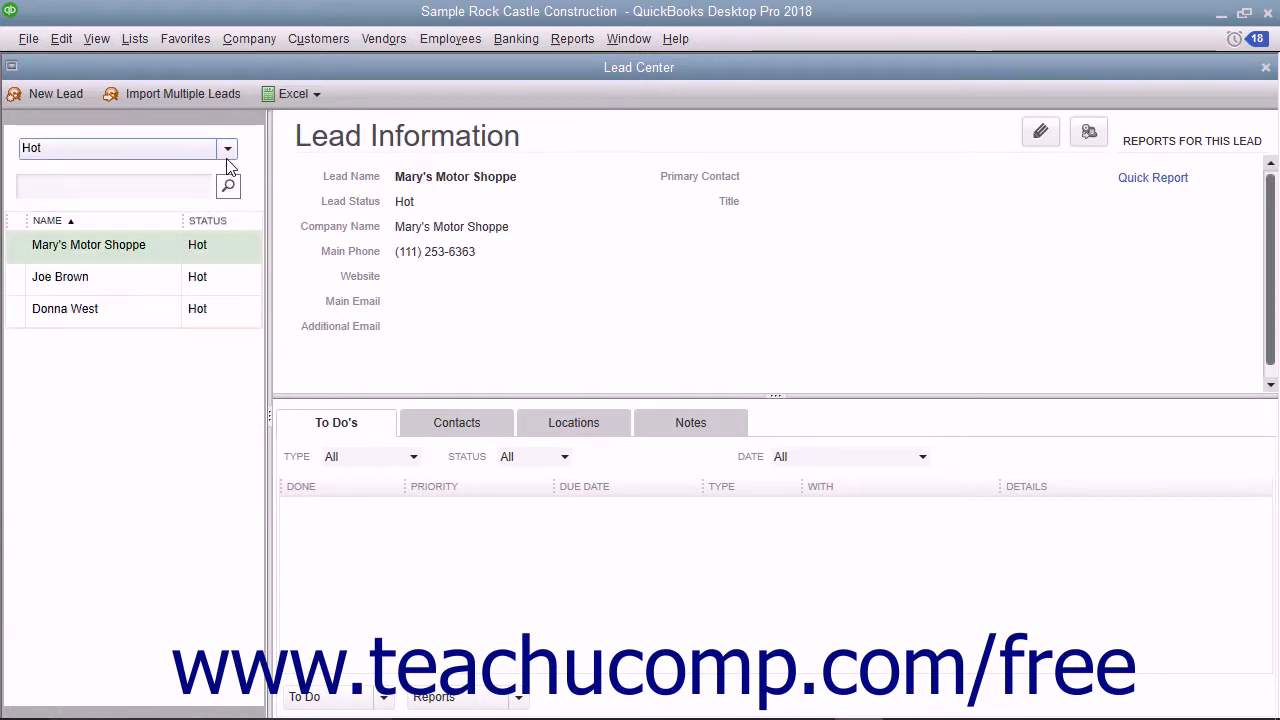
click(227, 148)
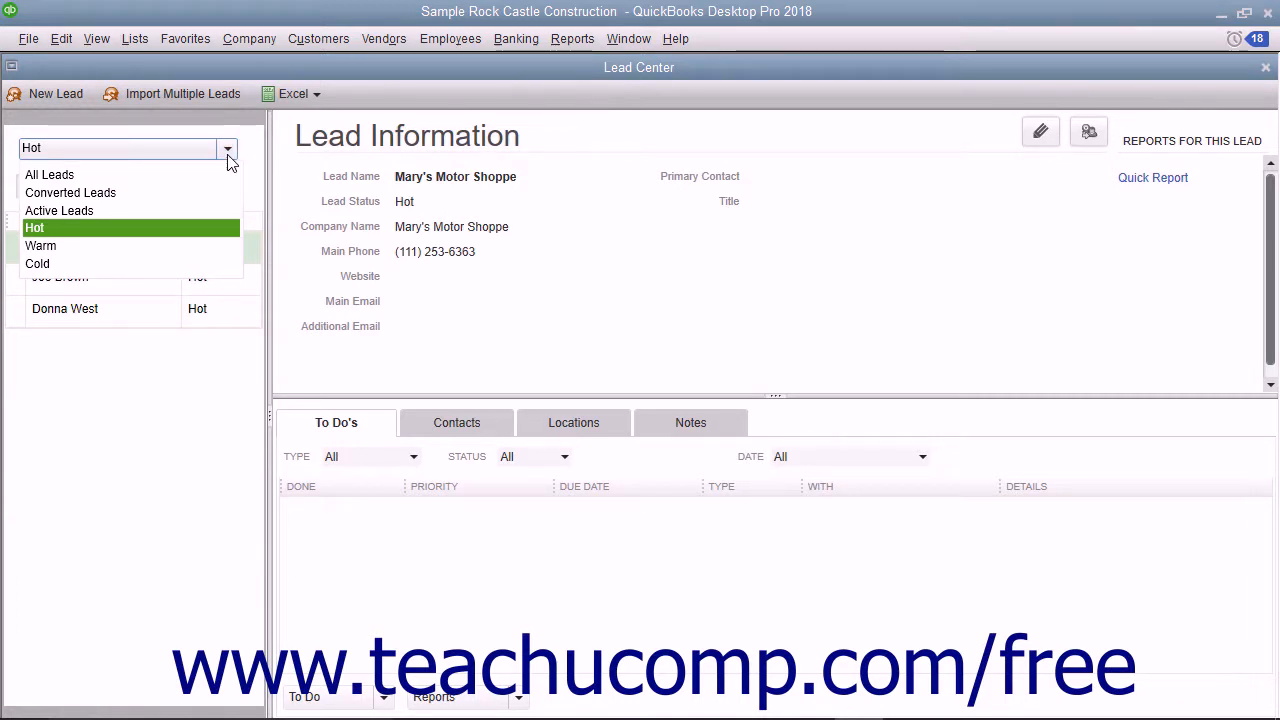
click(49, 174)
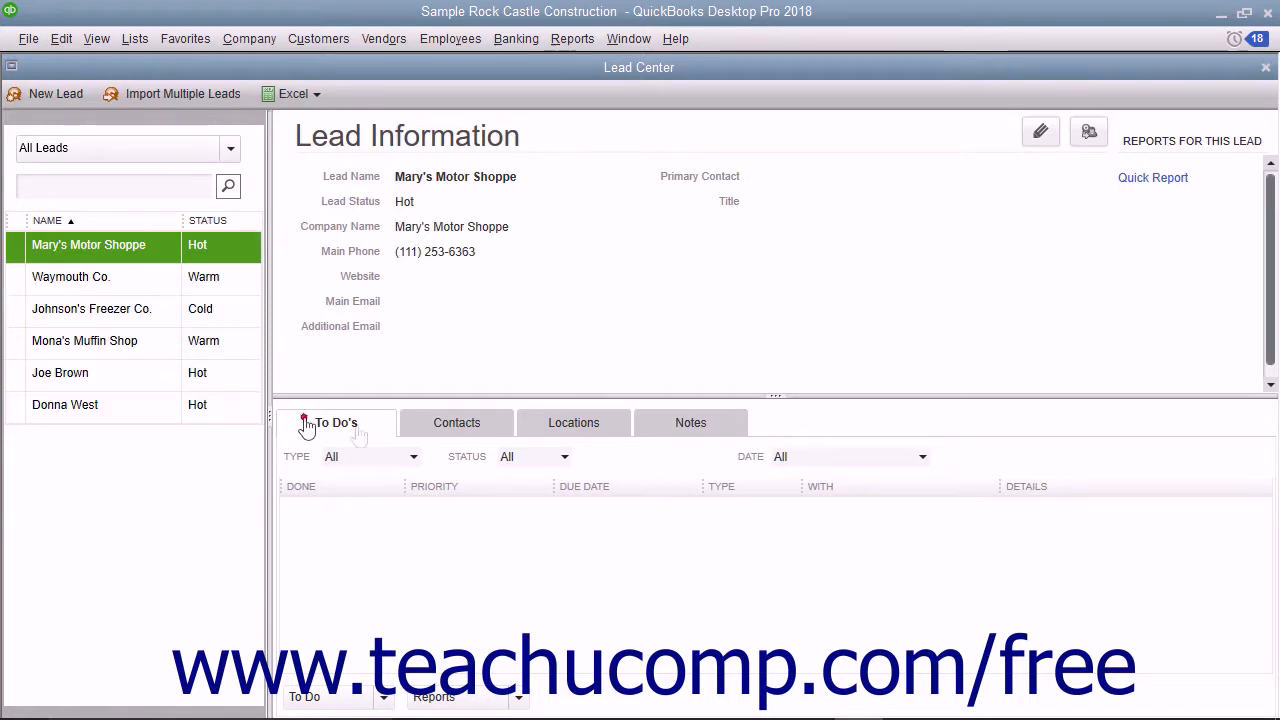
Add a new note dated 12/8/2017 to Mary's Motor Shoppe's lead notes.
click(573, 422)
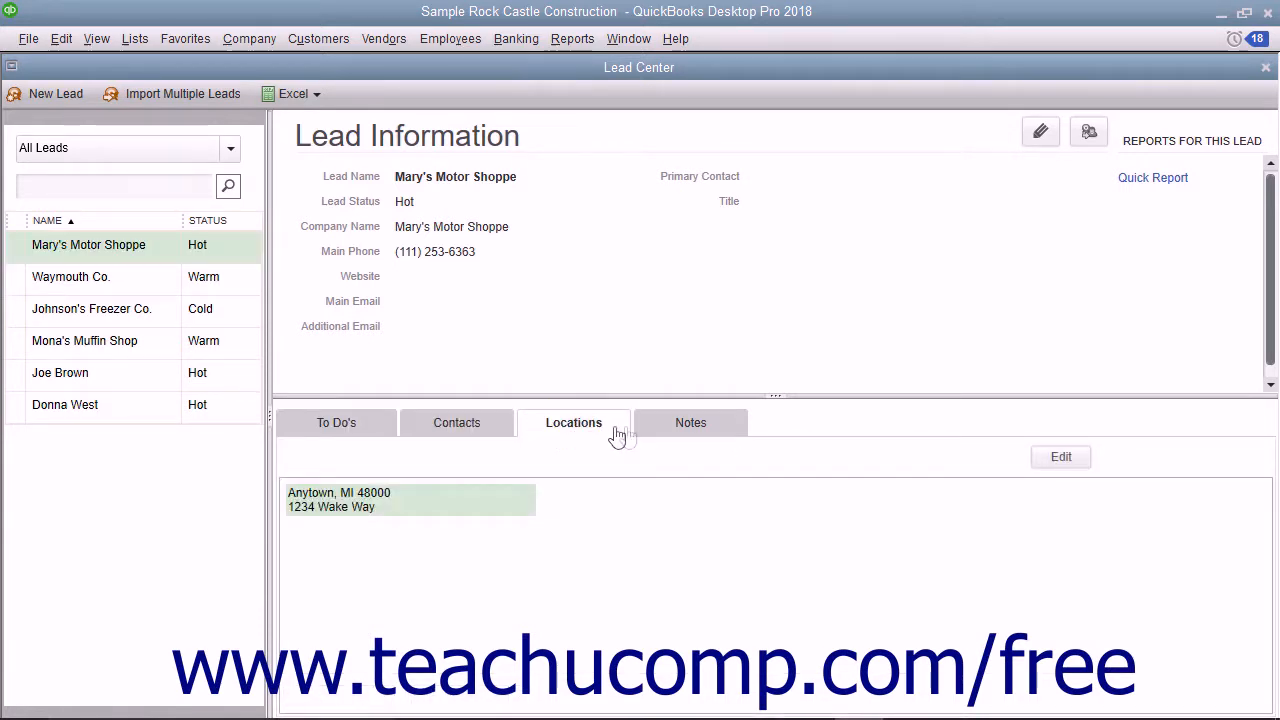
click(690, 422)
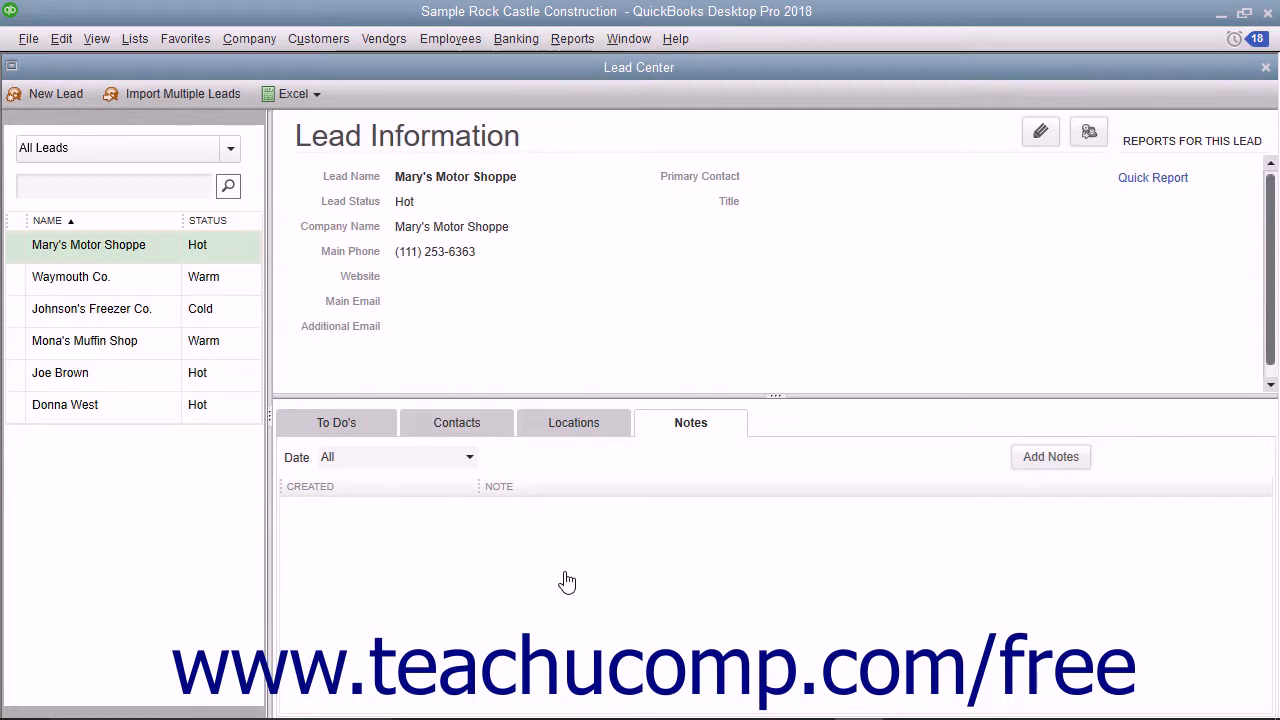
right_click(564, 573)
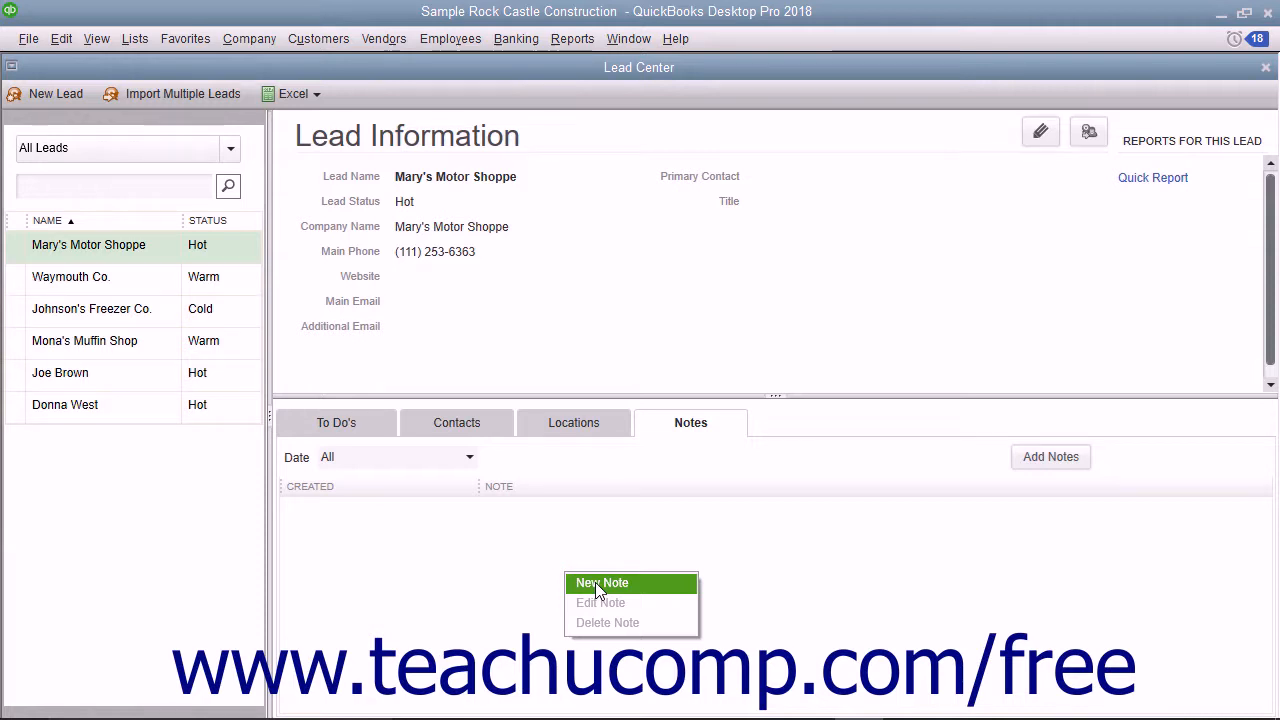
click(602, 583)
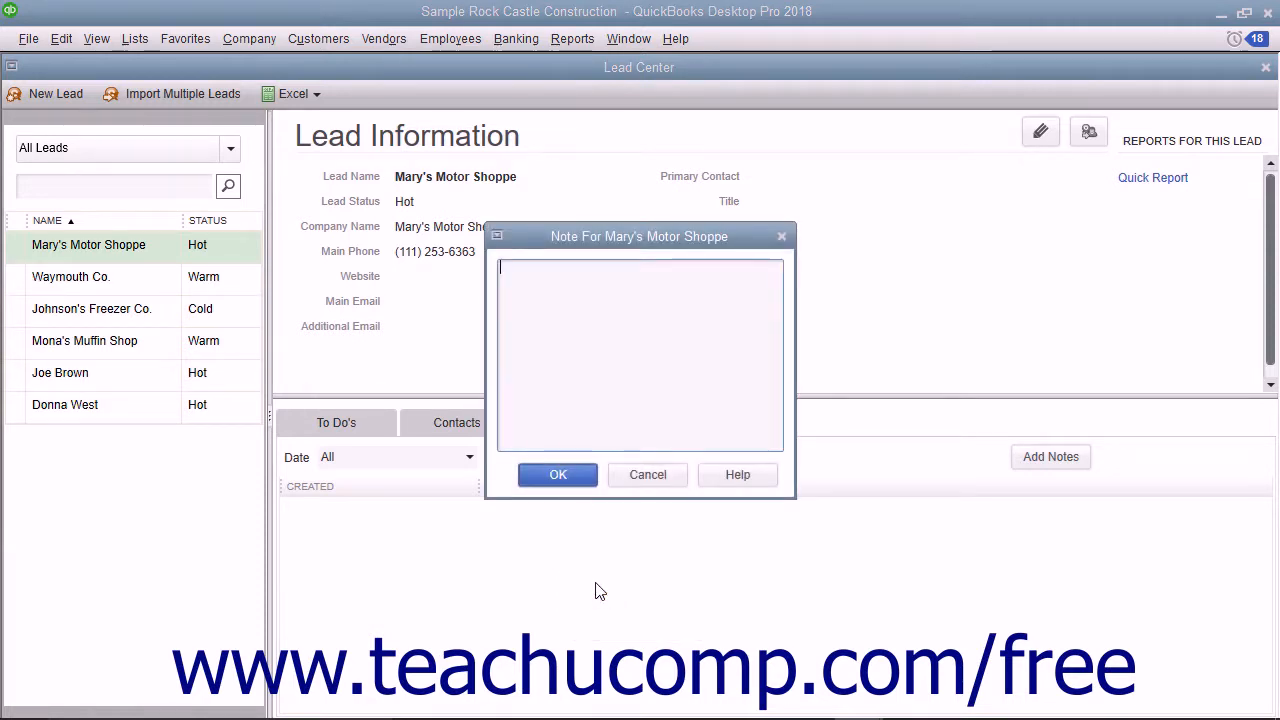
click(558, 474)
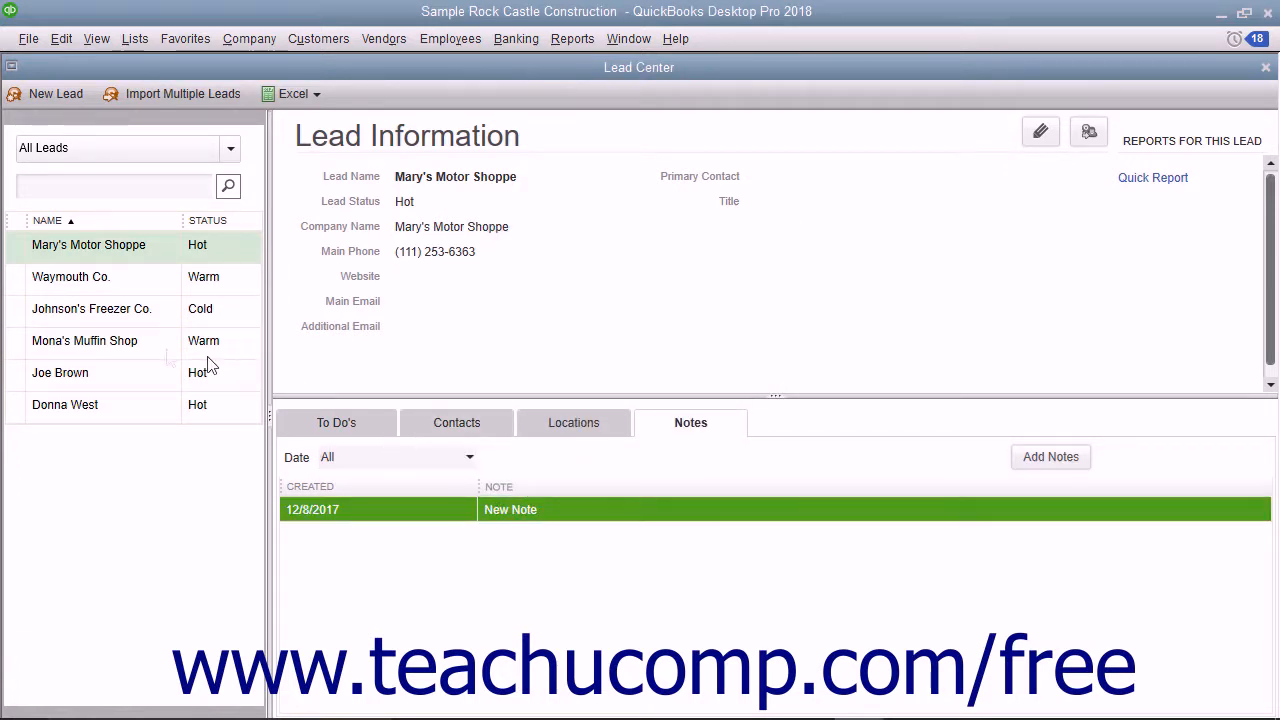
Select Mona's Muffin Shop and start converting the lead to a customer.
click(85, 340)
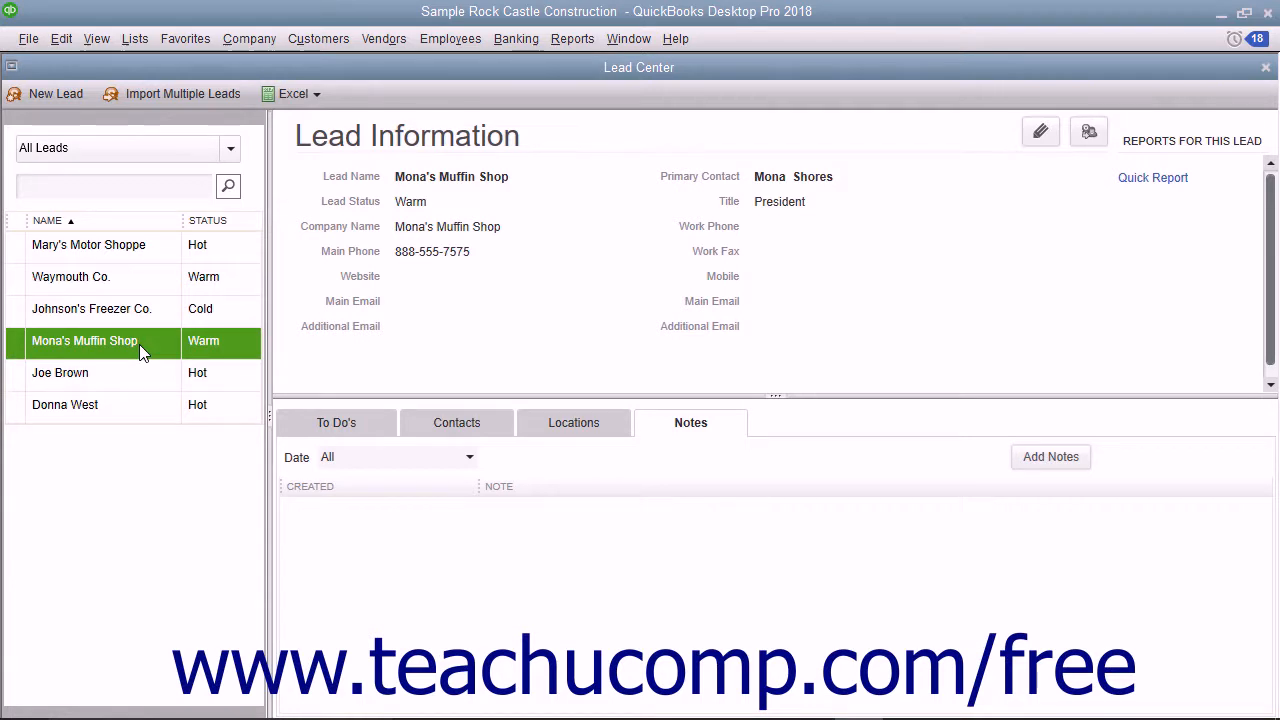
mouse_move(1088, 131)
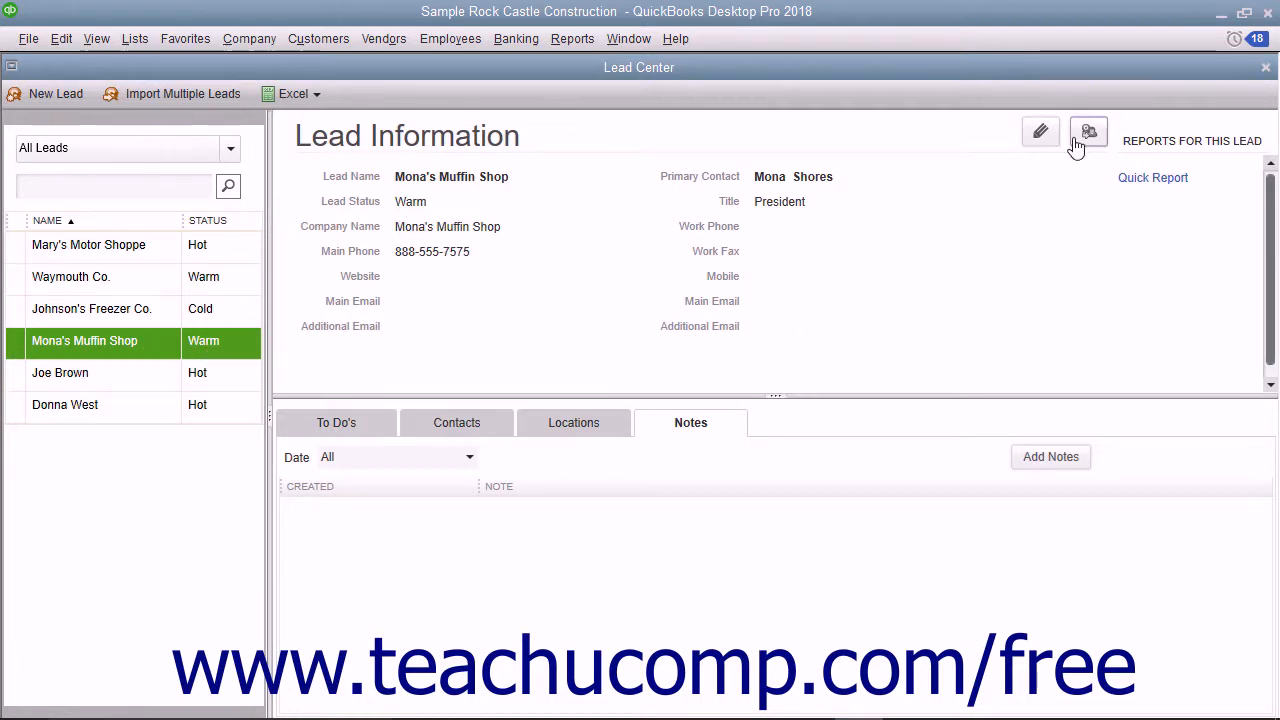
mouse_move(1088, 131)
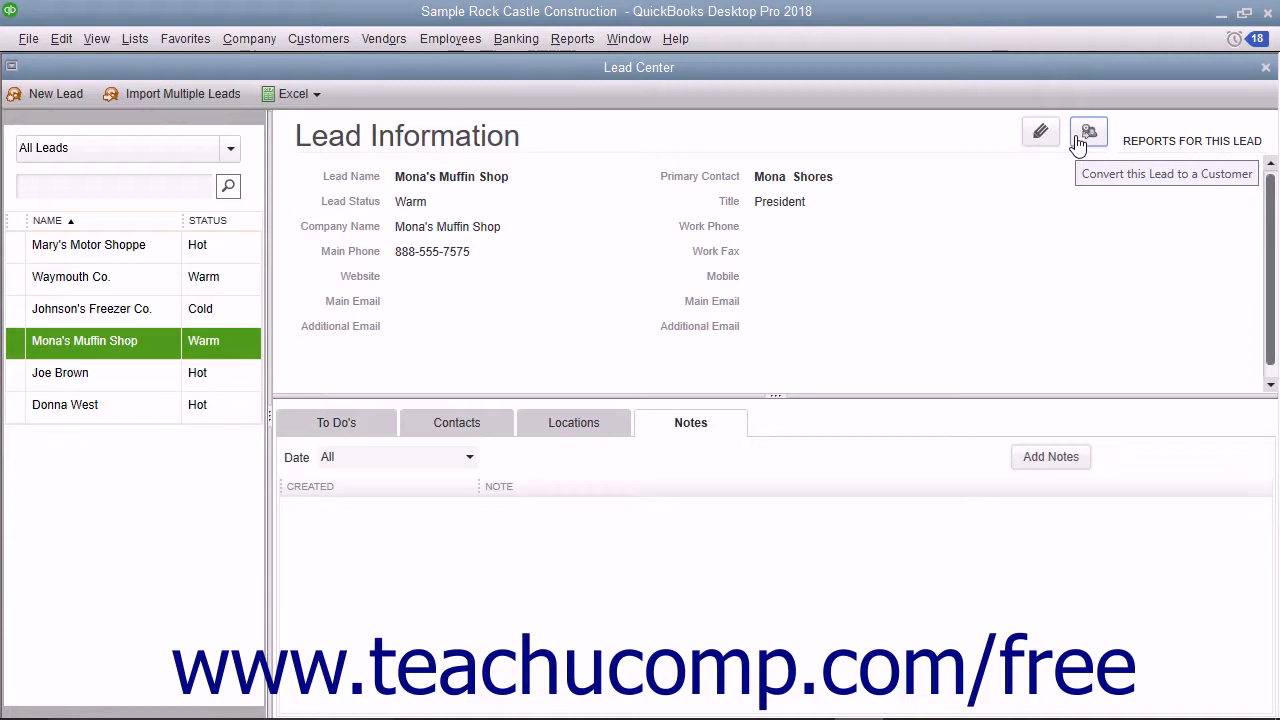
click(1088, 131)
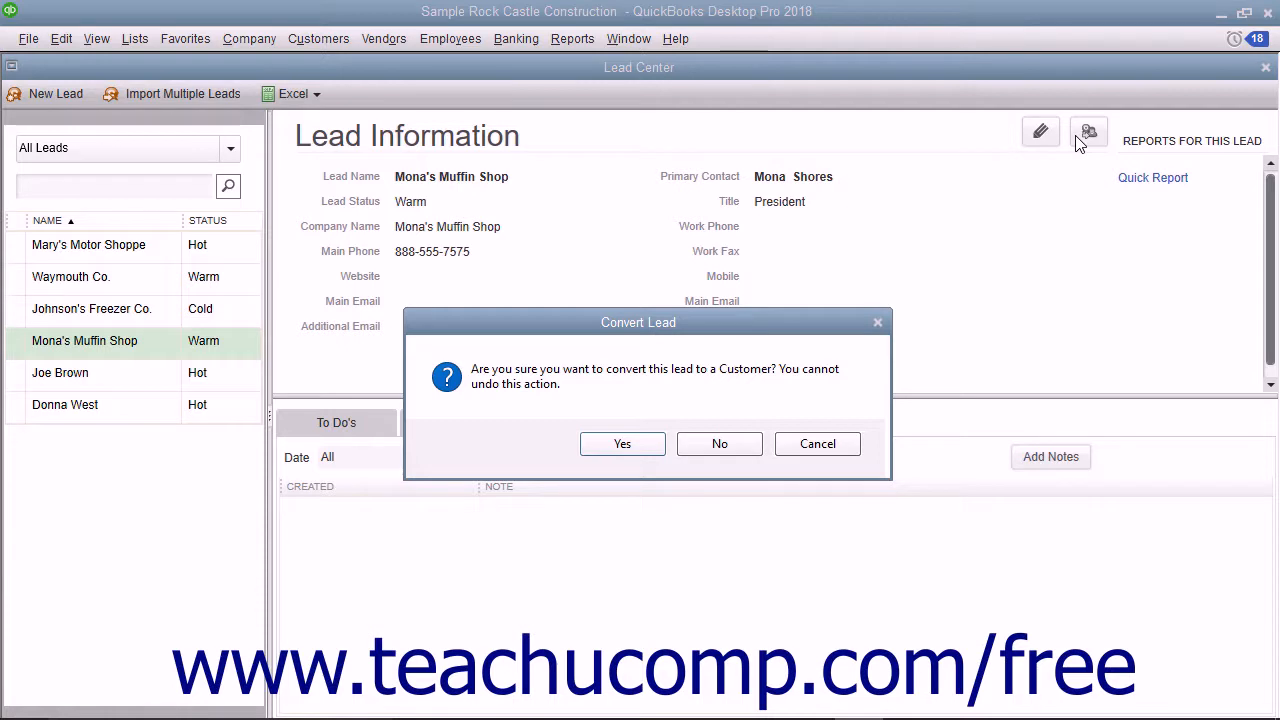
mouse_move(650, 436)
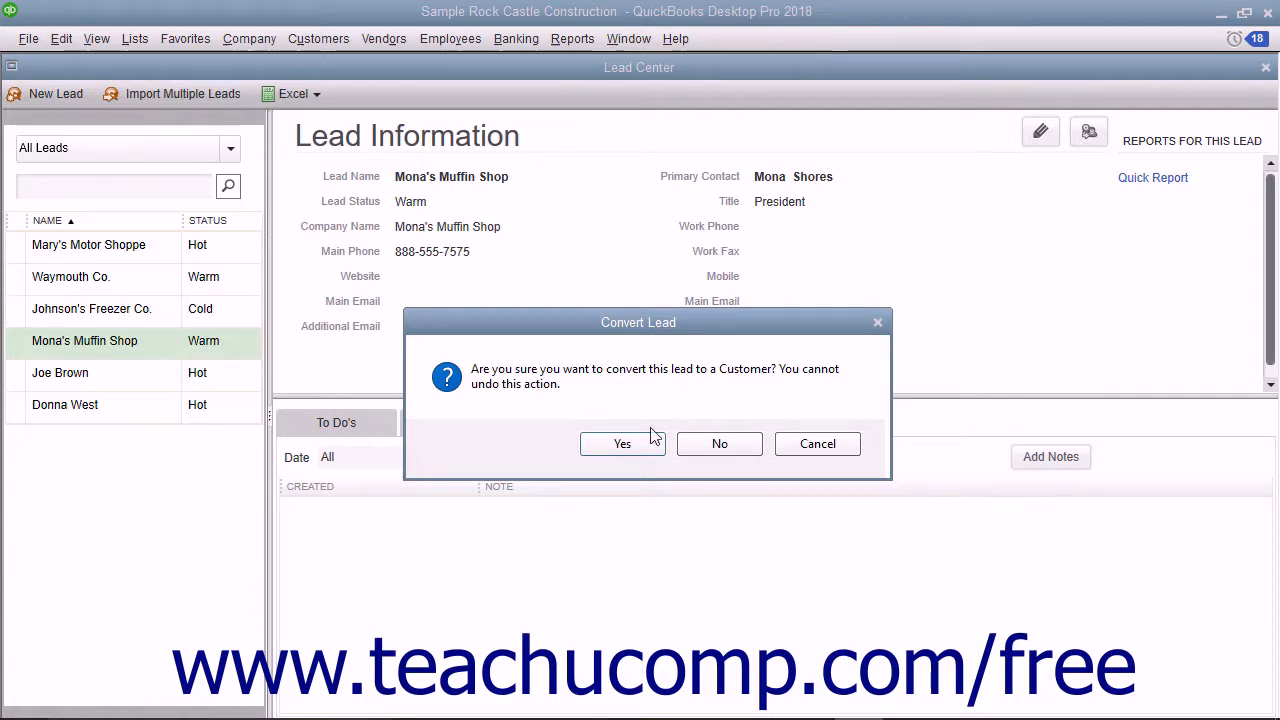